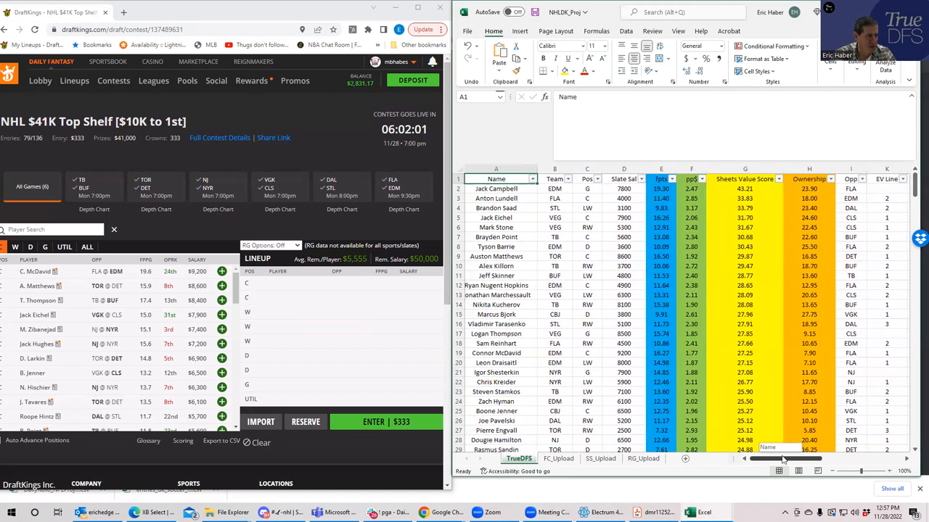
# - Scroll the game tiles right to reach the FLA @ EDM game
pyautogui.hscroll(3)
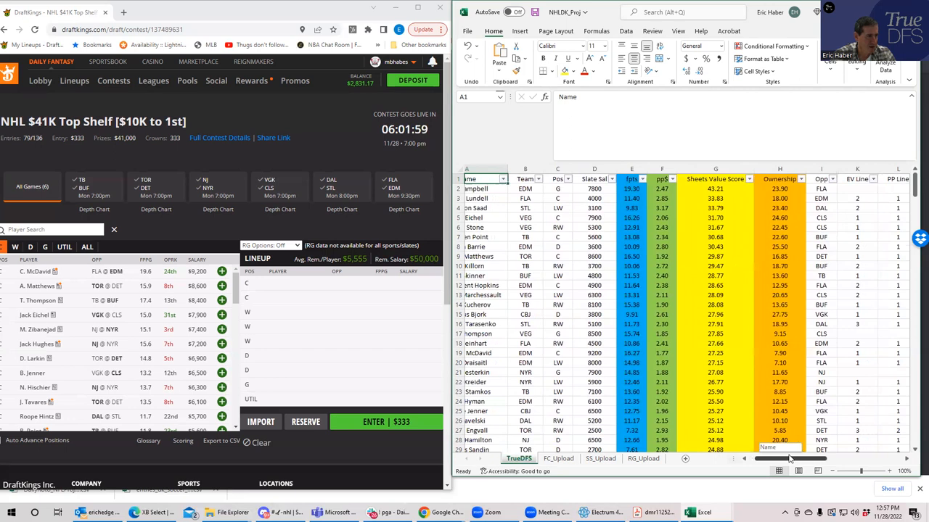
pyautogui.hscroll(3)
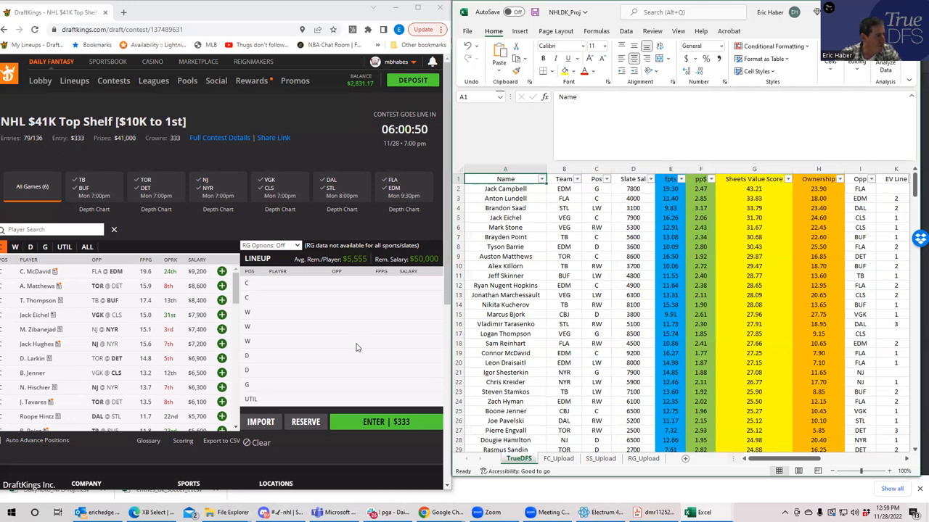
pyautogui.moveTo(230, 194)
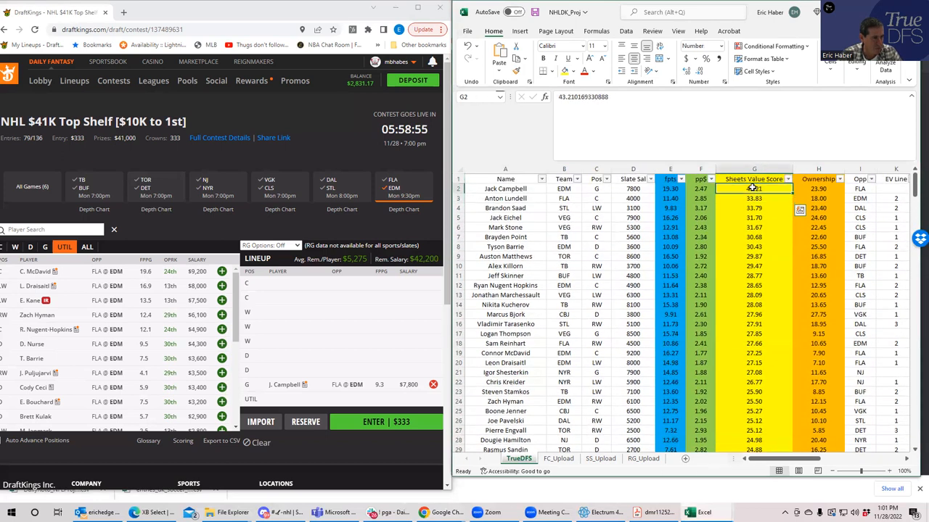
pyautogui.click(754, 218)
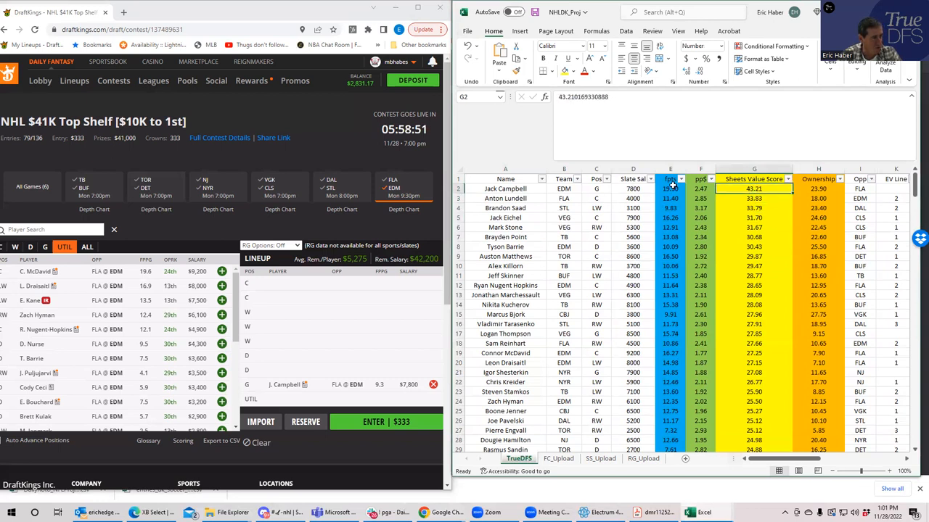
pyautogui.click(755, 197)
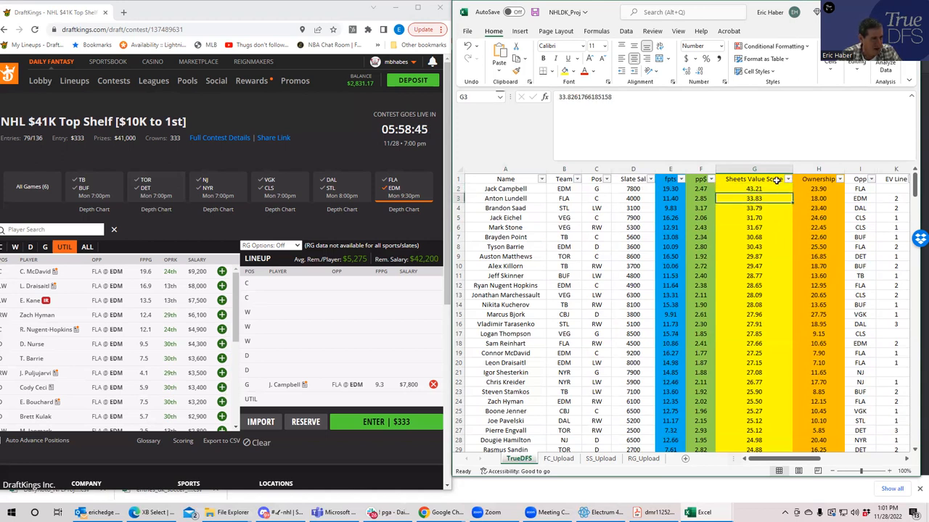
pyautogui.moveTo(754, 198); pyautogui.dragTo(754, 323)
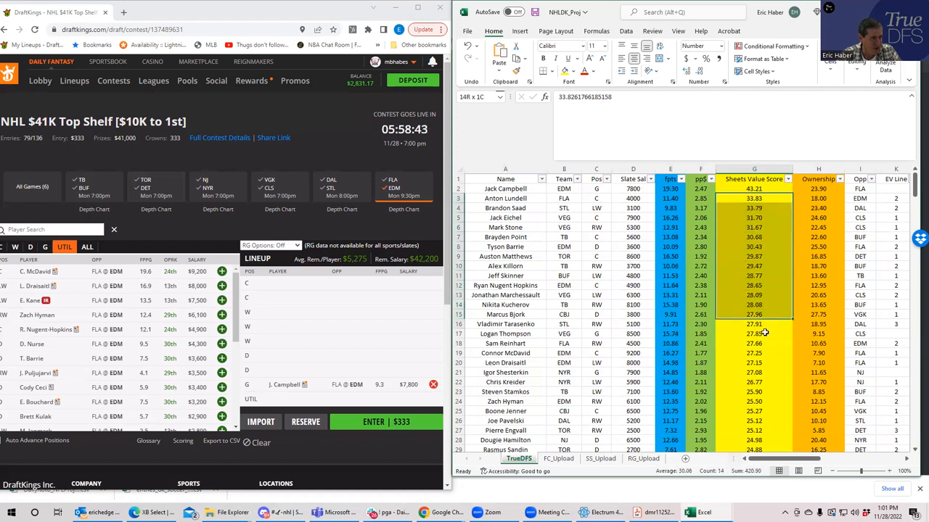
pyautogui.click(753, 295)
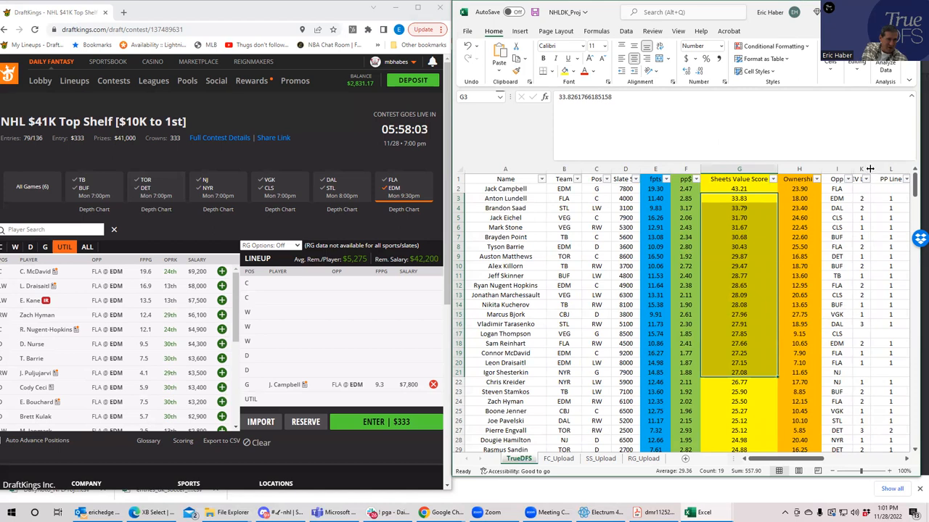
pyautogui.moveTo(722, 261)
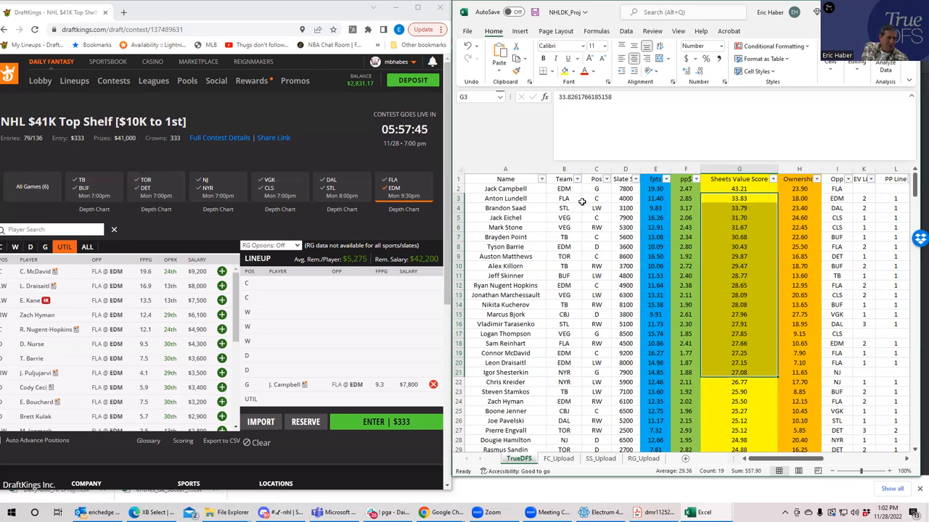
pyautogui.click(596, 197)
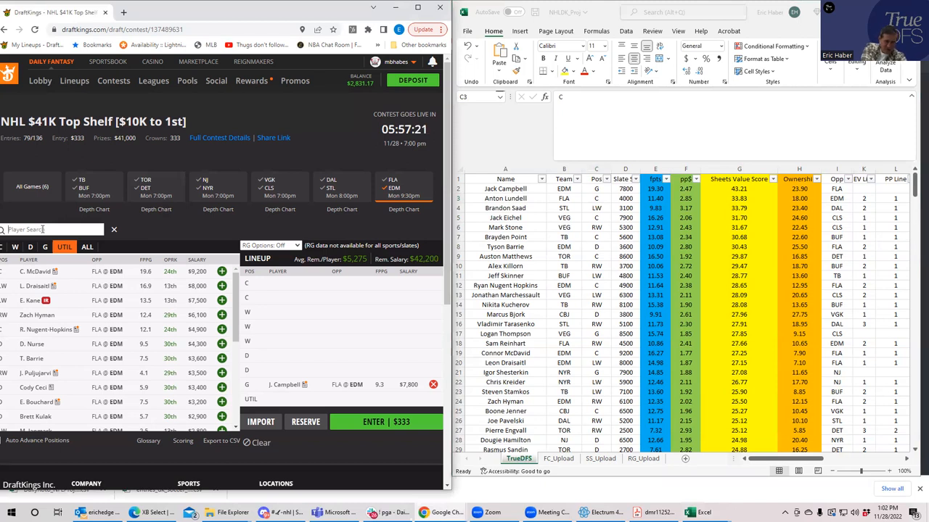
# - Search the player pool for 'lun' and check Saad's and Tarasenko's STL team values in Excel
pyautogui.write('lun')
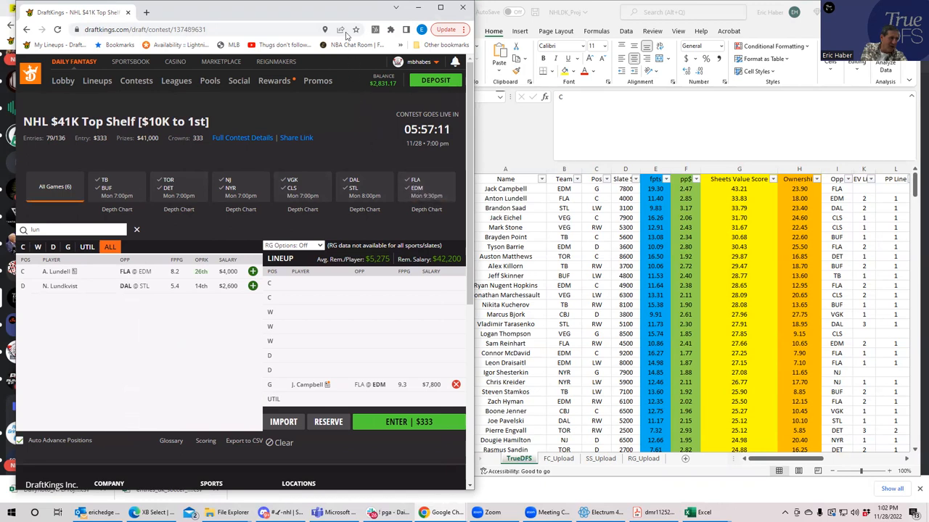
pyautogui.click(406, 64)
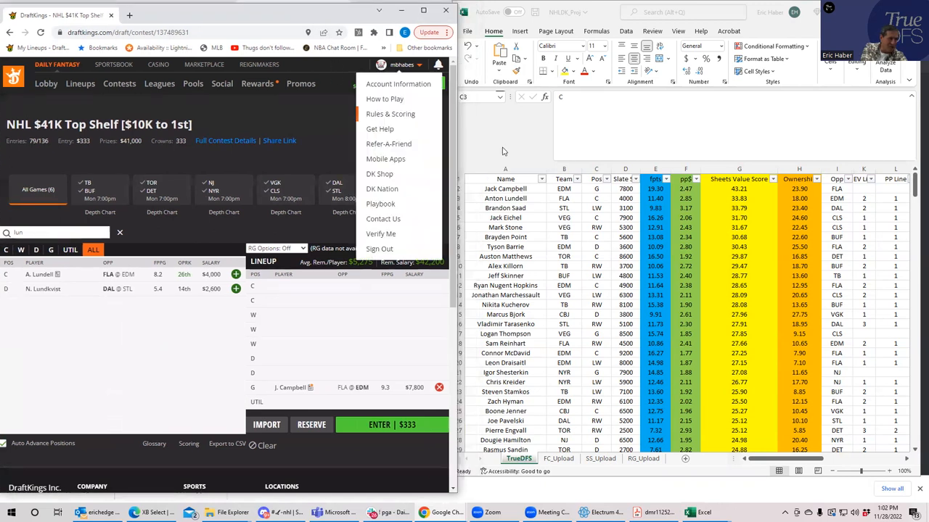
pyautogui.click(563, 209)
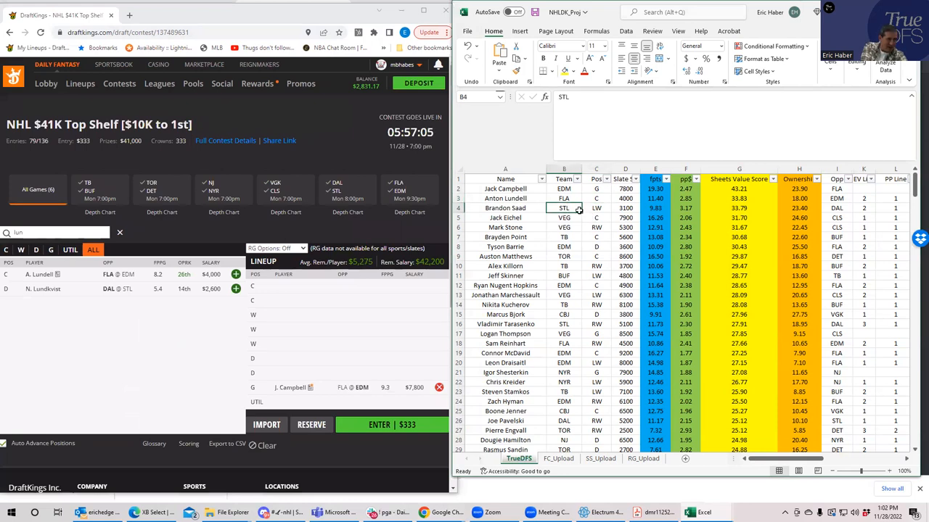
pyautogui.moveTo(569, 256)
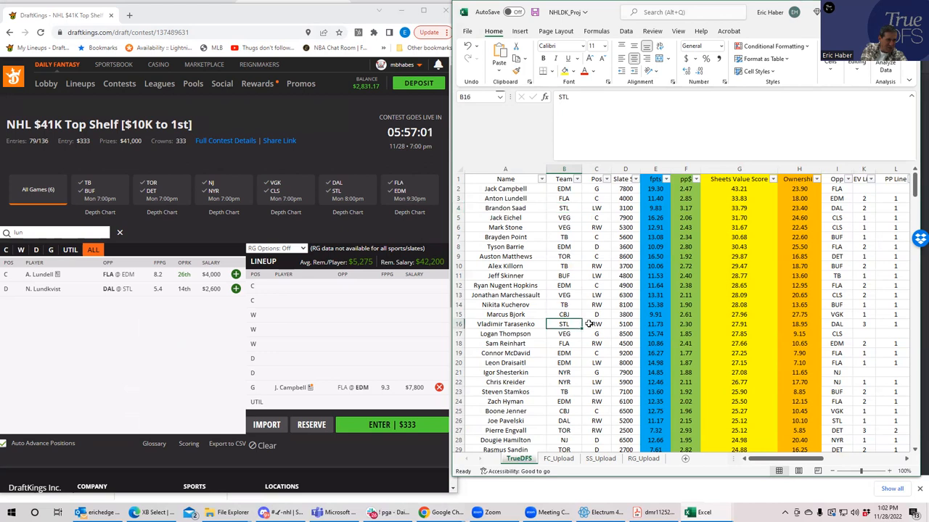
pyautogui.click(595, 323)
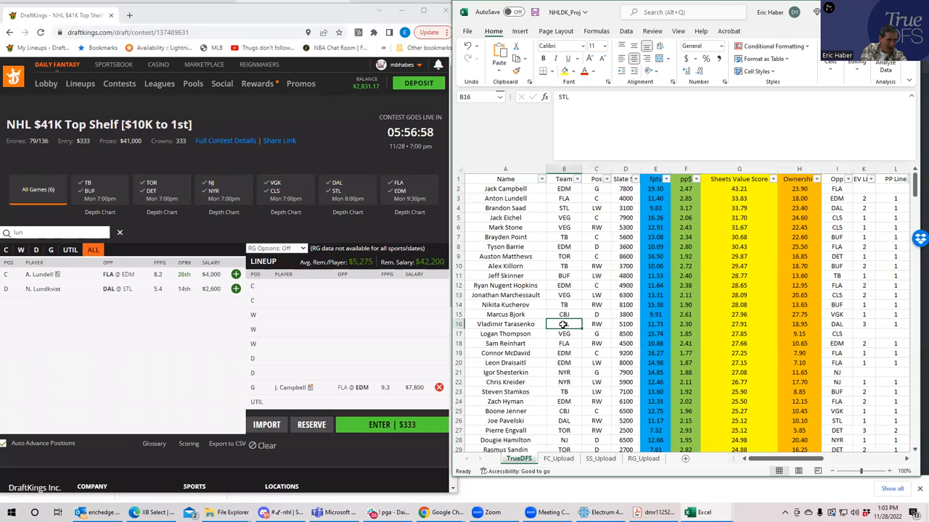
pyautogui.click(596, 209)
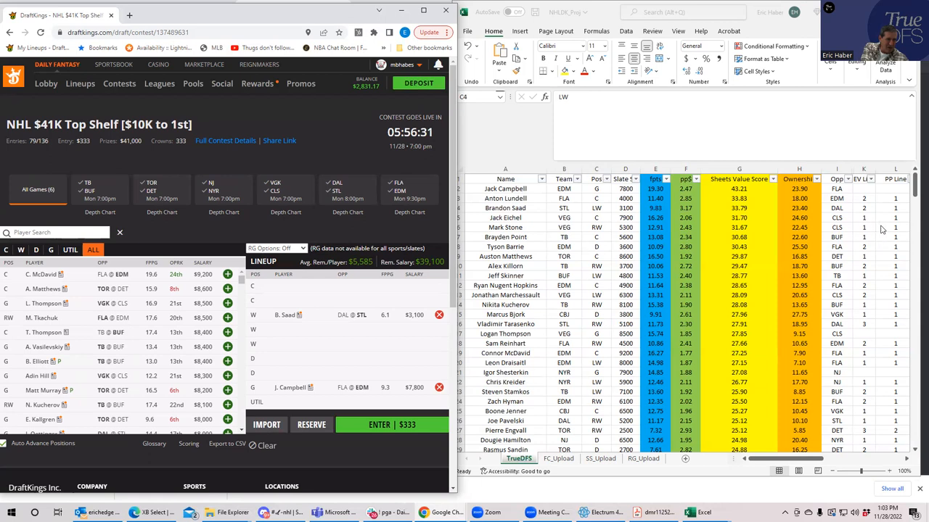
pyautogui.moveTo(893, 230)
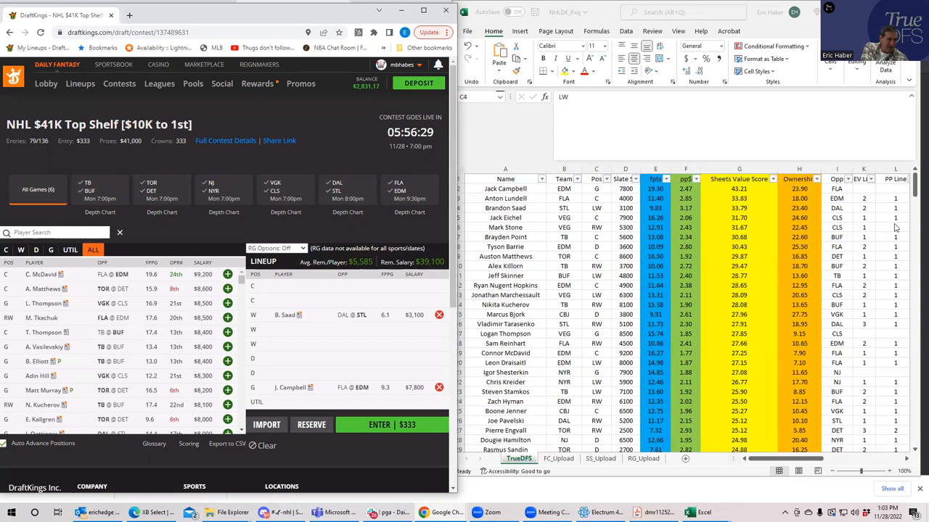
pyautogui.moveTo(558, 311)
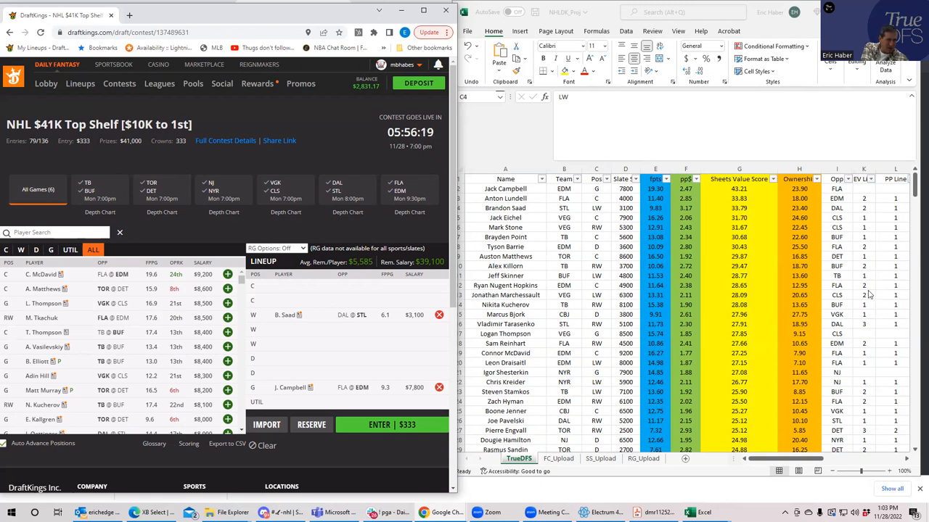
pyautogui.moveTo(894, 304)
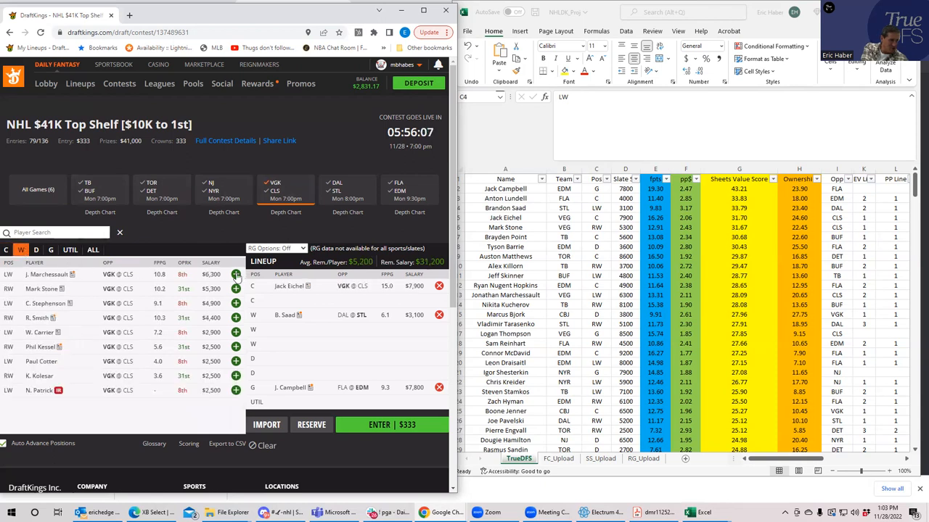
# - Filter to wingers and add Mark Stone to complete the Vegas stack
pyautogui.click(235, 274)
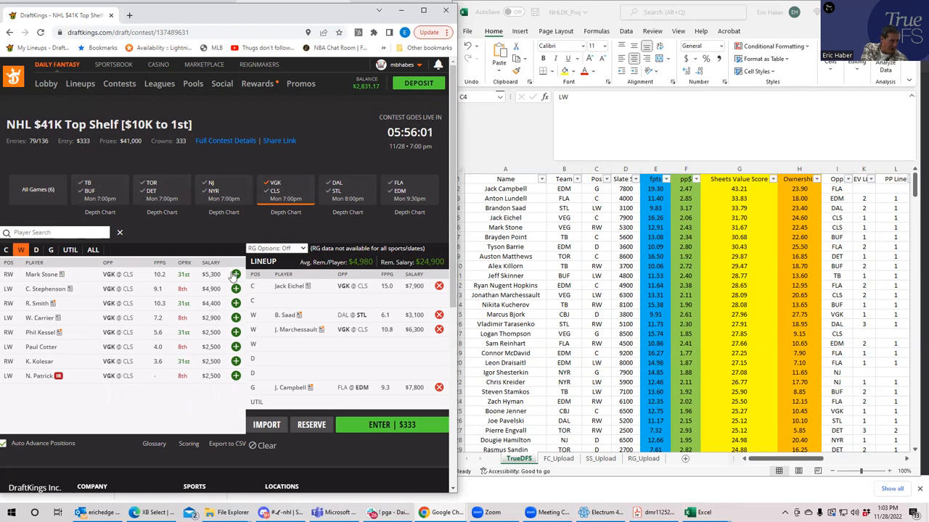
pyautogui.click(35, 250)
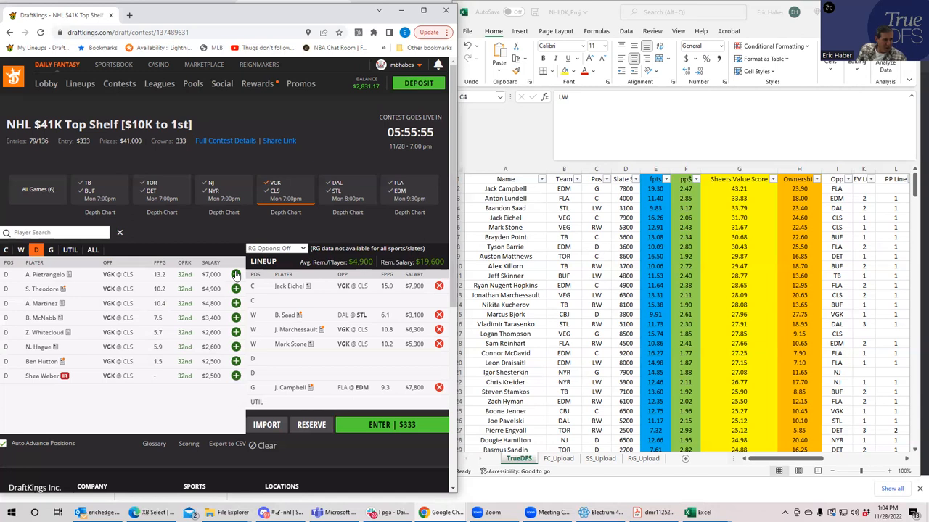
pyautogui.moveTo(820, 258)
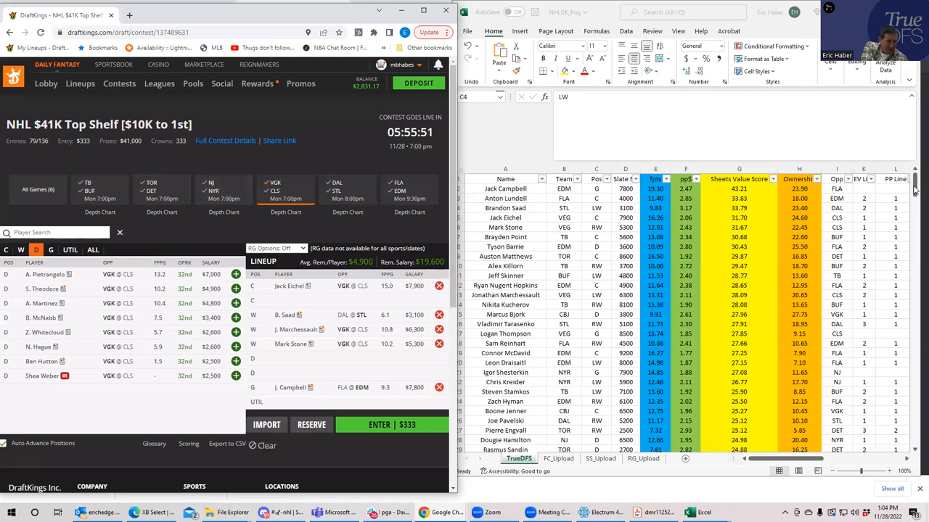
pyautogui.scroll(-3)
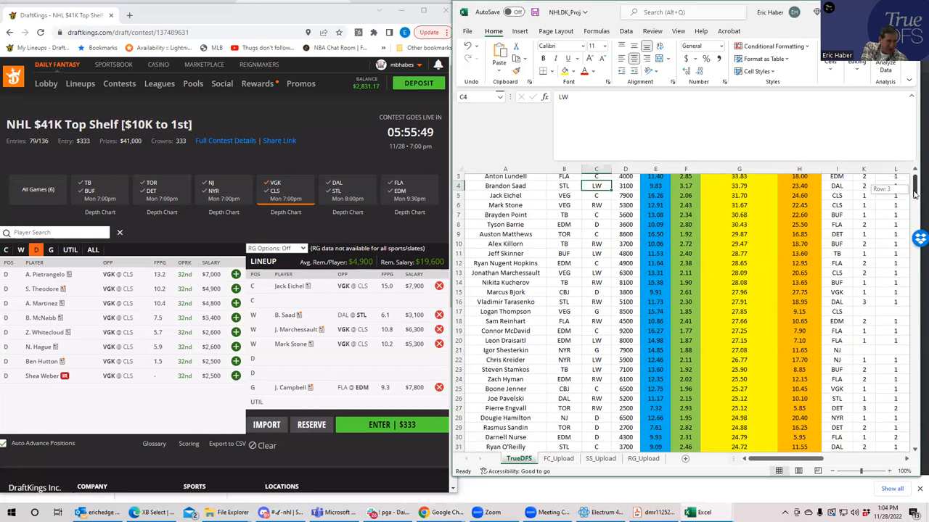
pyautogui.scroll(-3)
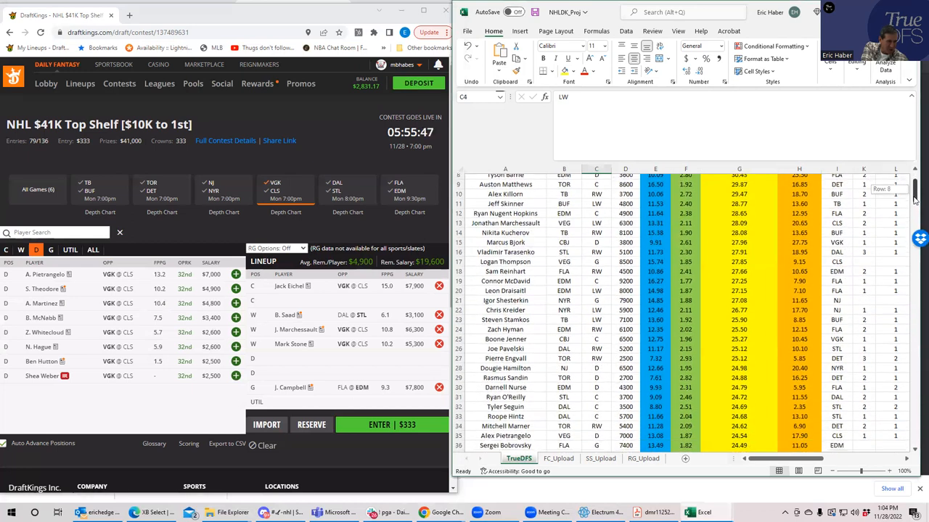
pyautogui.scroll(-3)
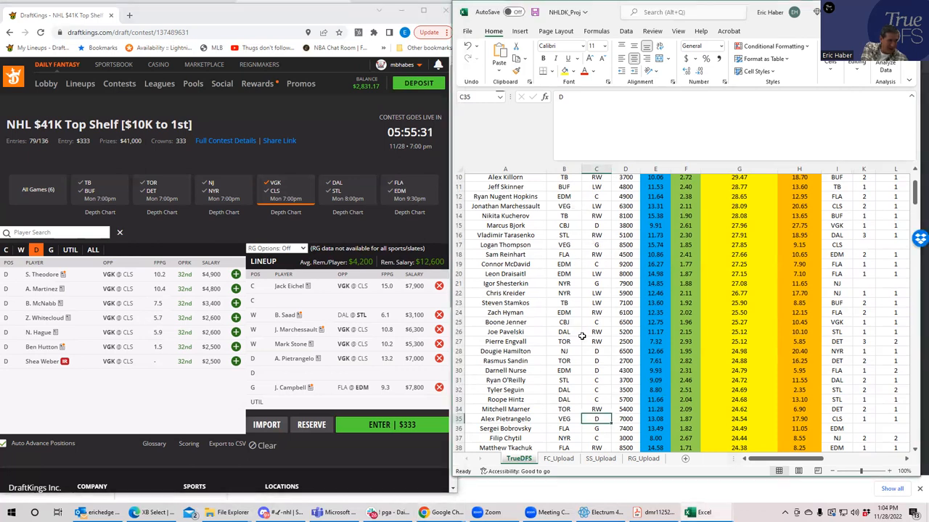
pyautogui.click(563, 244)
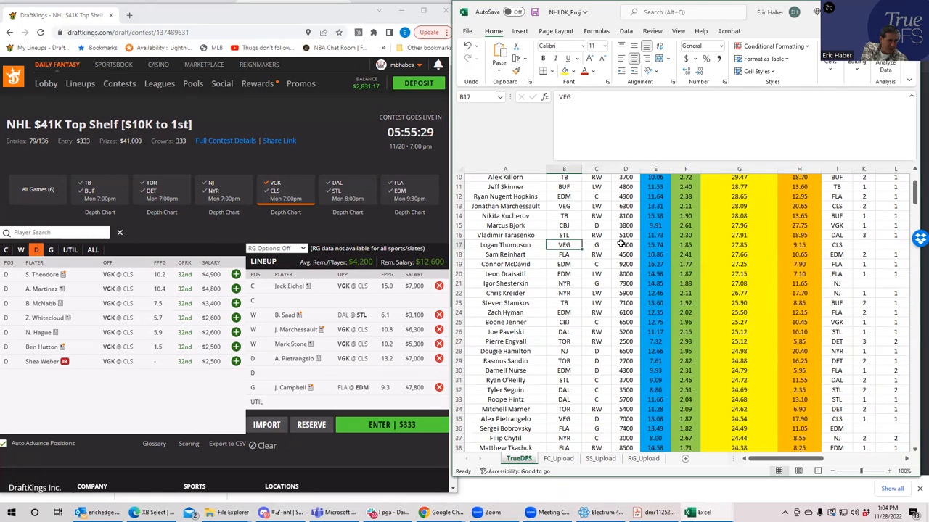
pyautogui.click(625, 243)
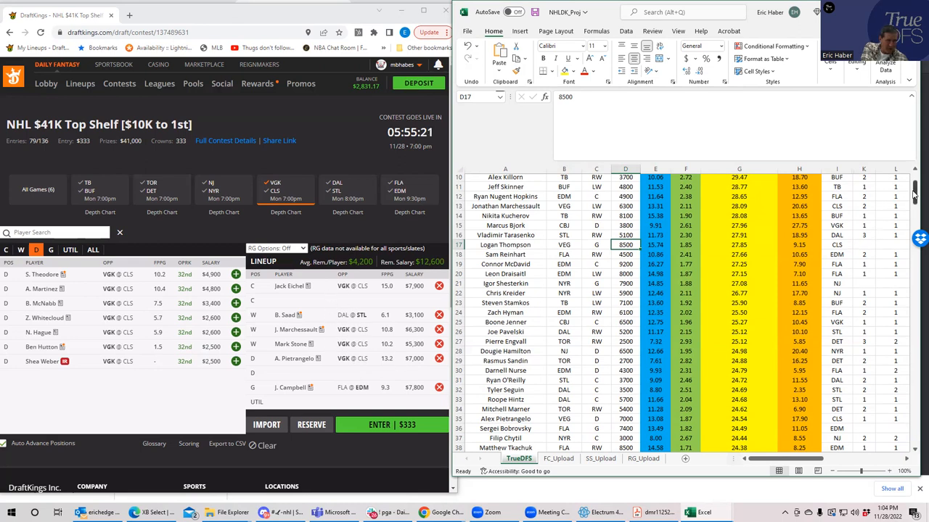
pyautogui.scroll(-3)
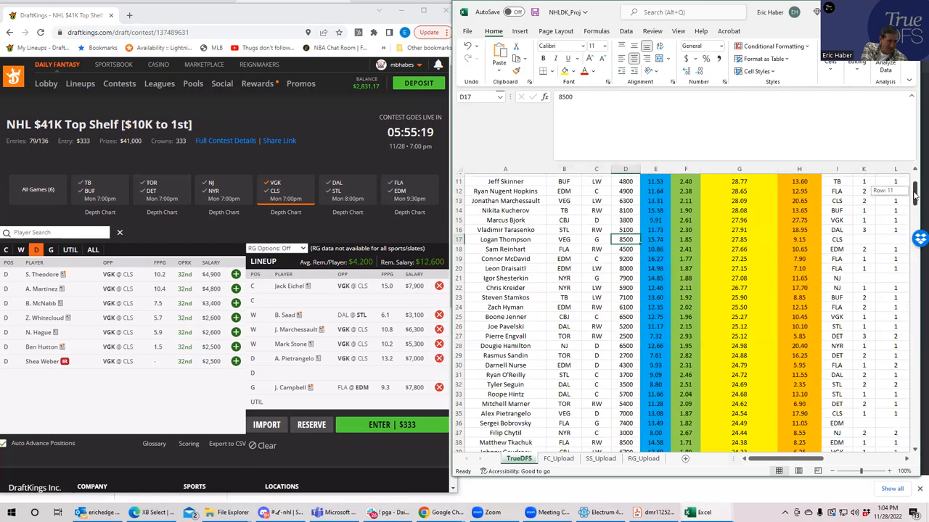
pyautogui.scroll(-3)
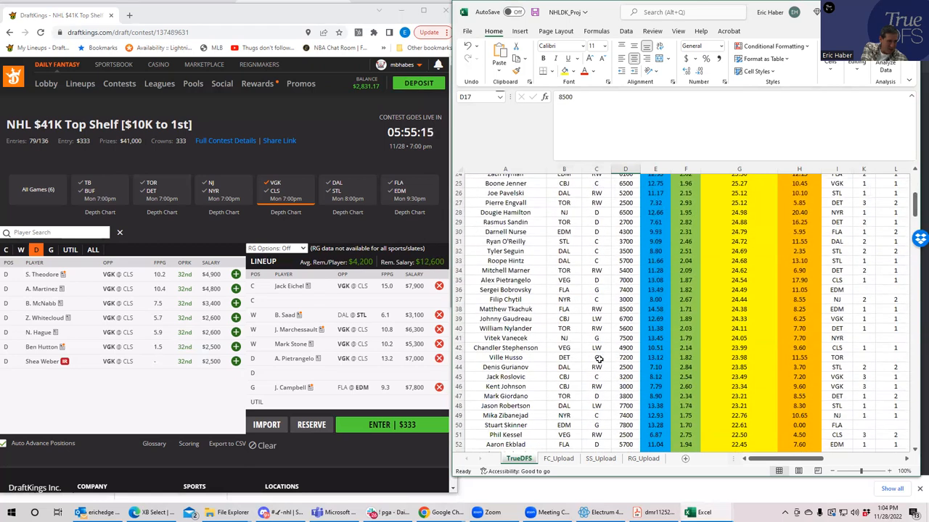
# - Check Chandler Stephenson's position and Tyson Barrie's salary in Excel, searching 'ste' in DraftKings
pyautogui.click(595, 348)
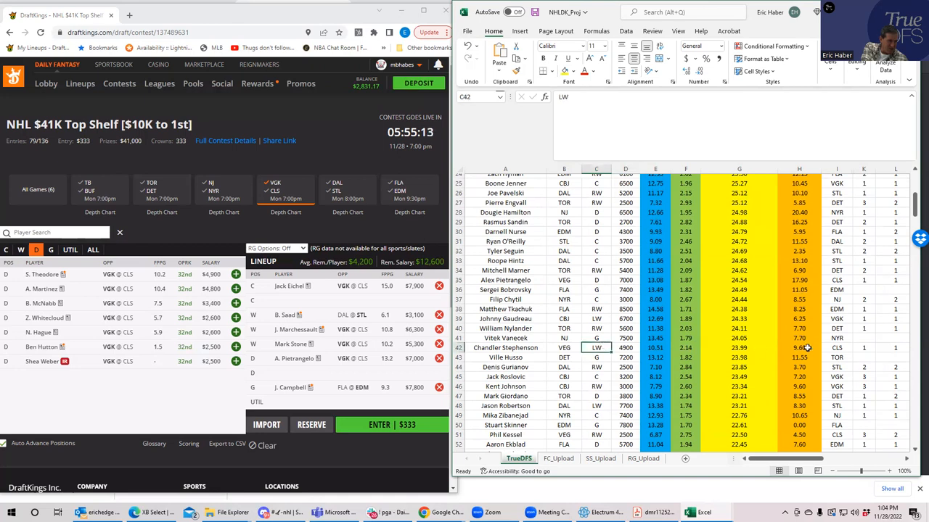
pyautogui.moveTo(719, 355)
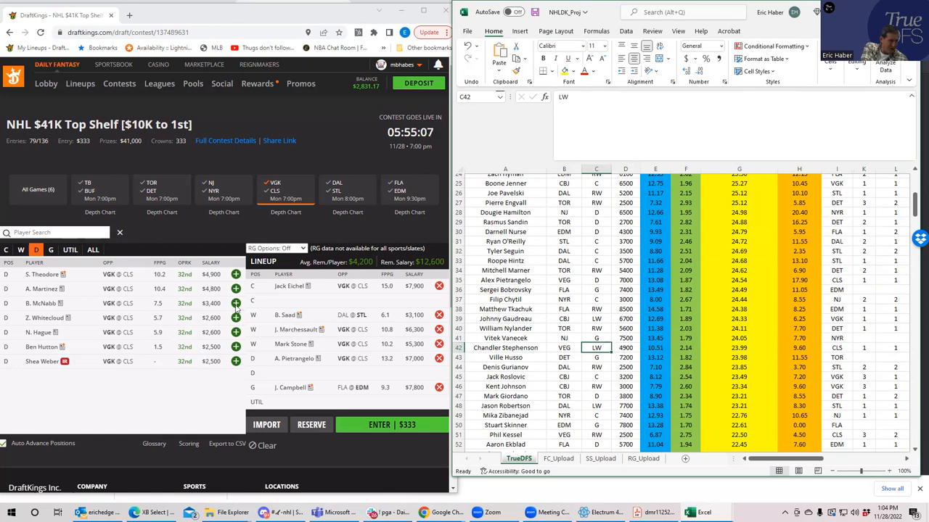
pyautogui.moveTo(51, 249)
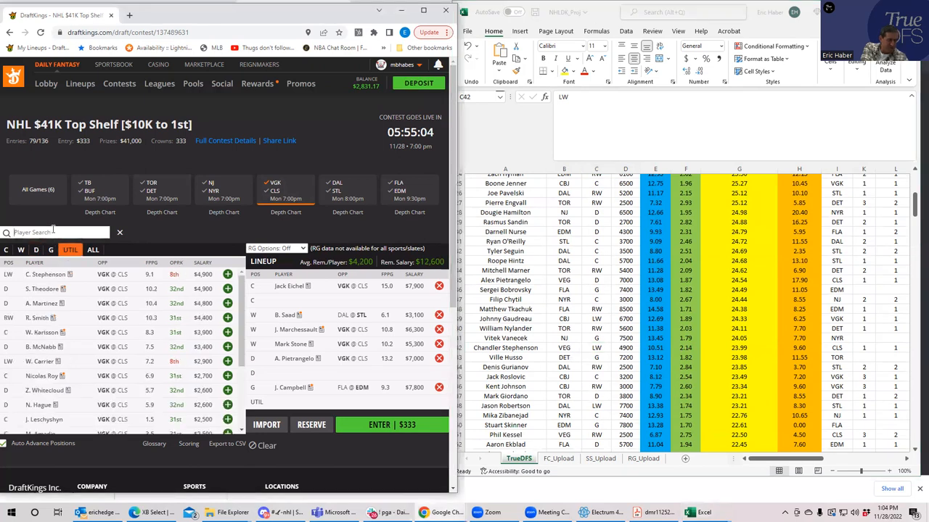
pyautogui.write('ste')
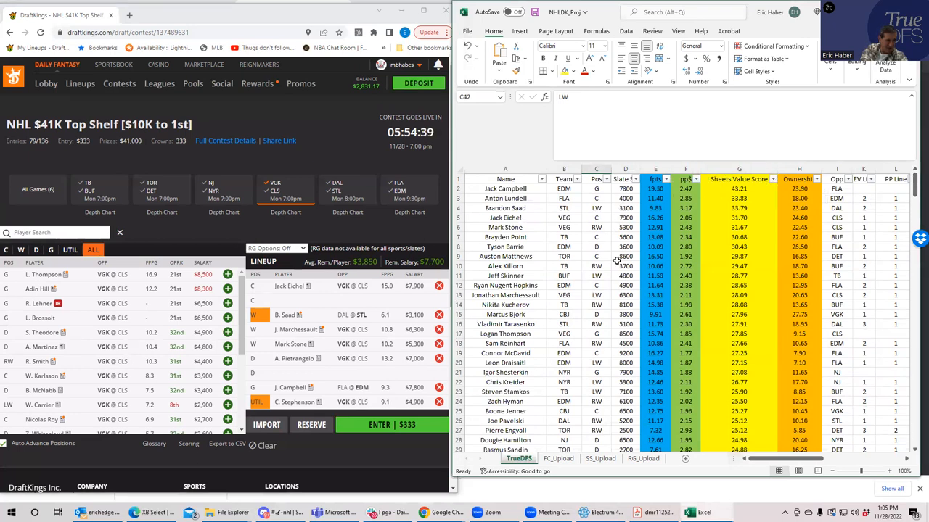
pyautogui.click(625, 247)
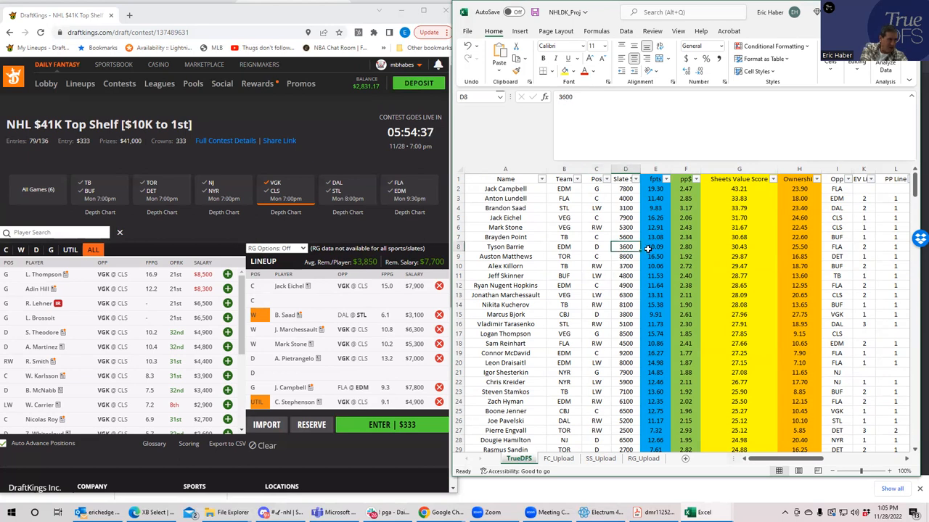
pyautogui.moveTo(638, 255)
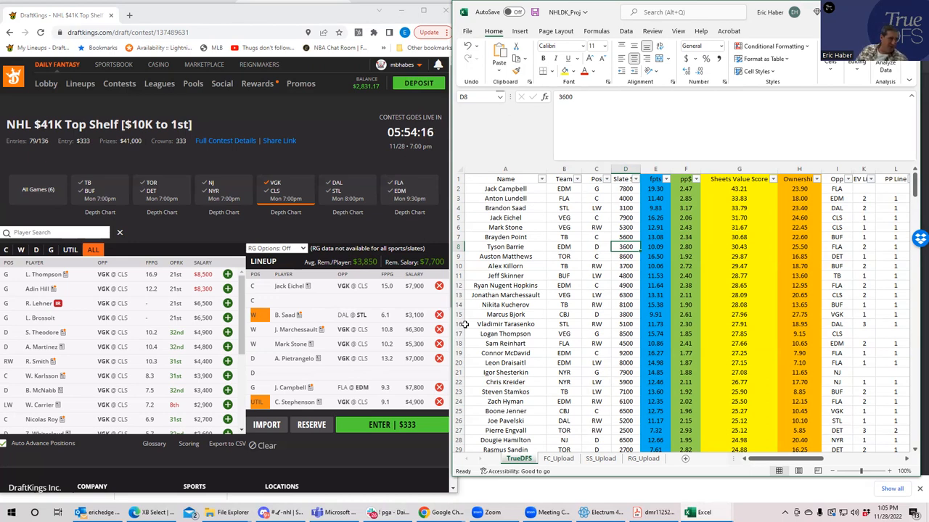
pyautogui.moveTo(433, 247)
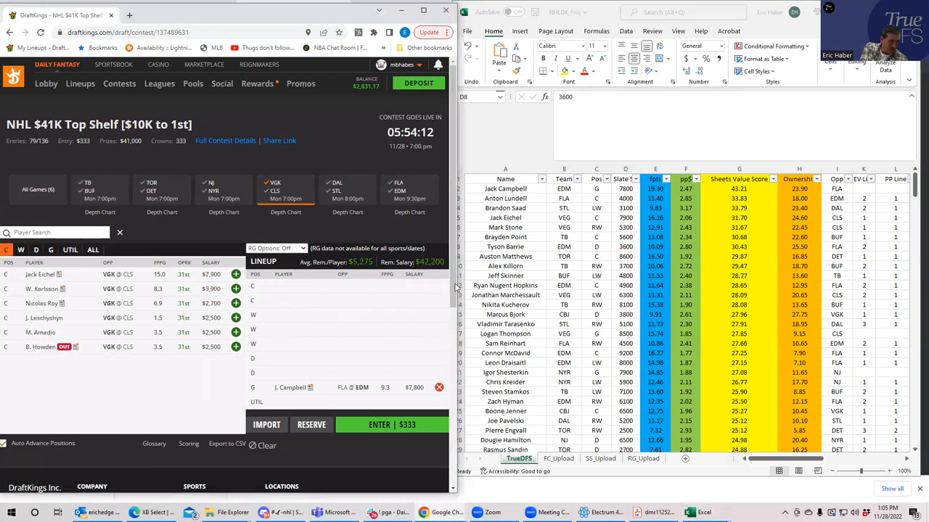
# - Verify Killorn and Kucherov are TB in Excel, then add the Tampa Bay forwards including S. Stamkos
pyautogui.click(563, 237)
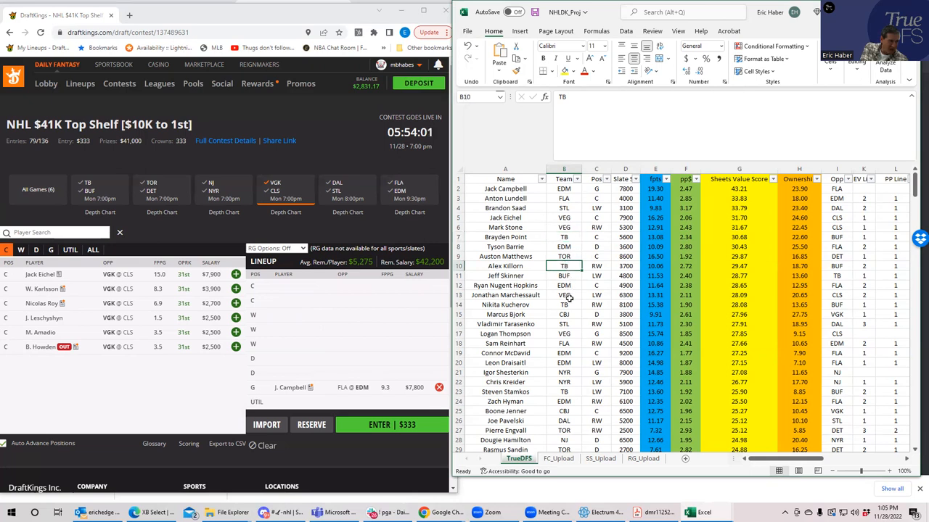
pyautogui.click(564, 305)
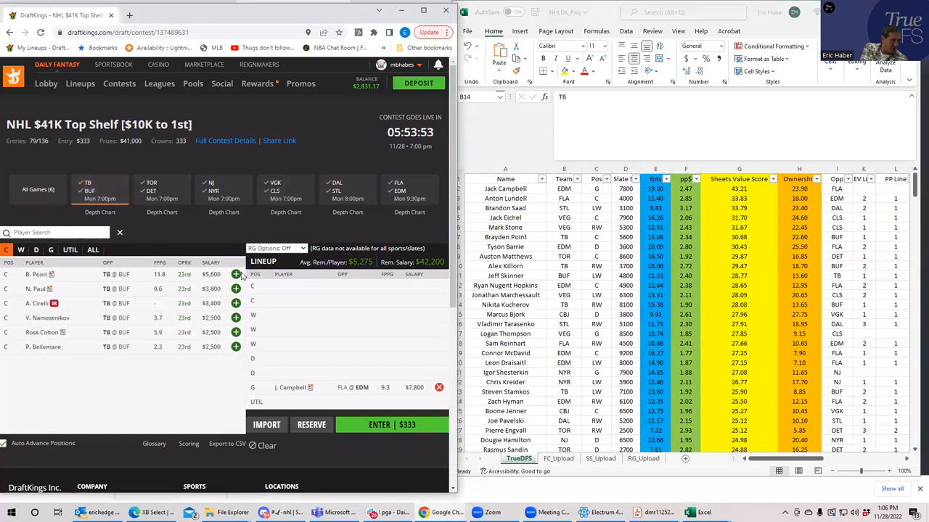
pyautogui.click(235, 274)
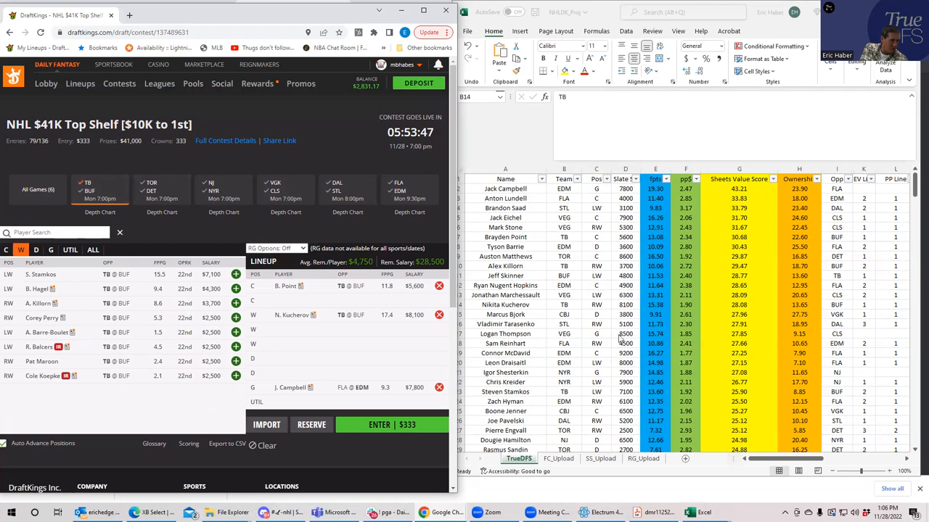
pyautogui.moveTo(565, 392)
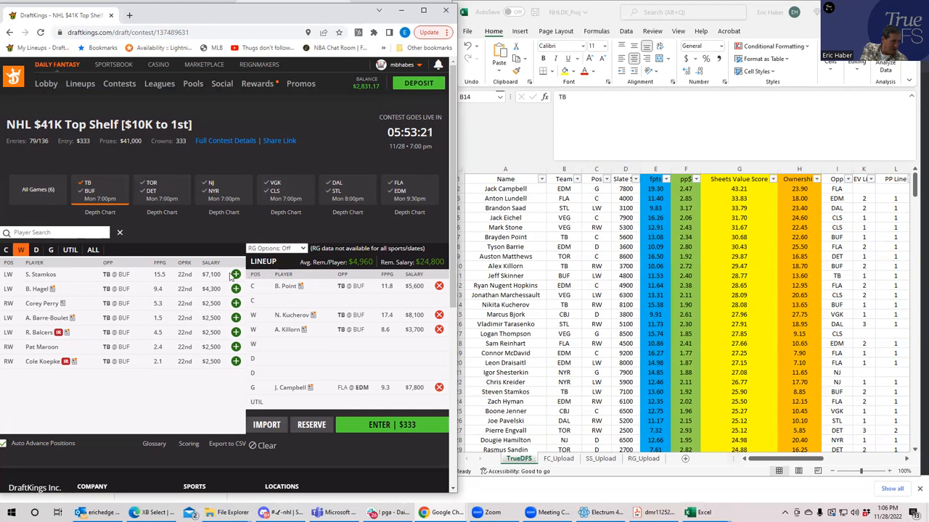
pyautogui.click(35, 249)
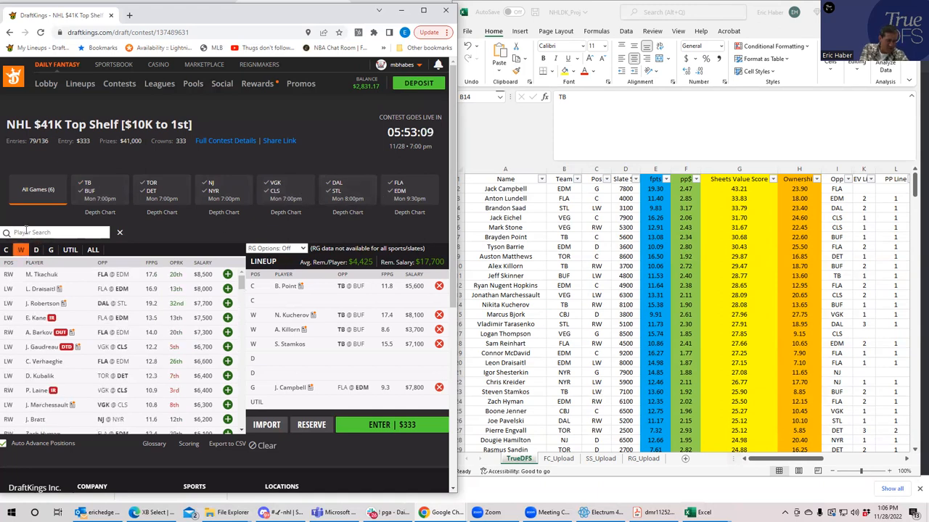
# - Search 'saa' and 'barr', filter to defensemen and bring up T. Barrie for the lineup
pyautogui.write('saa')
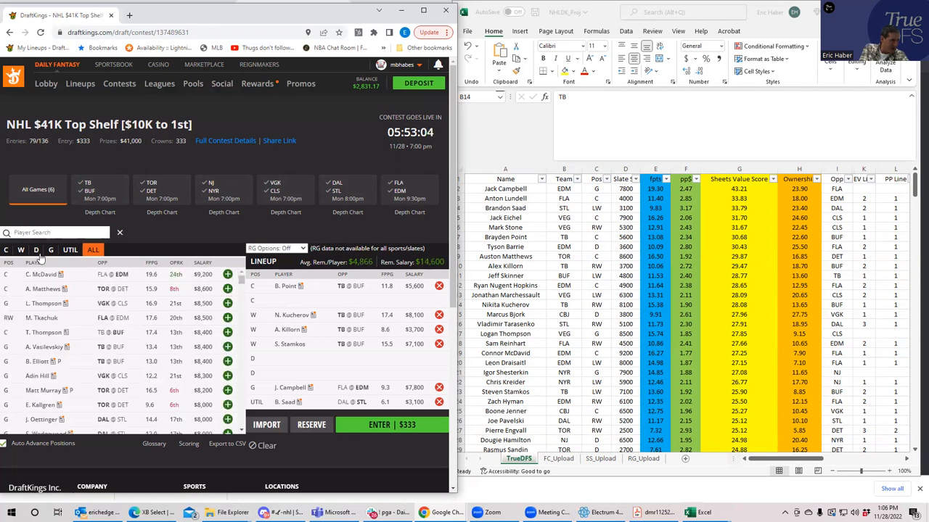
pyautogui.click(35, 250)
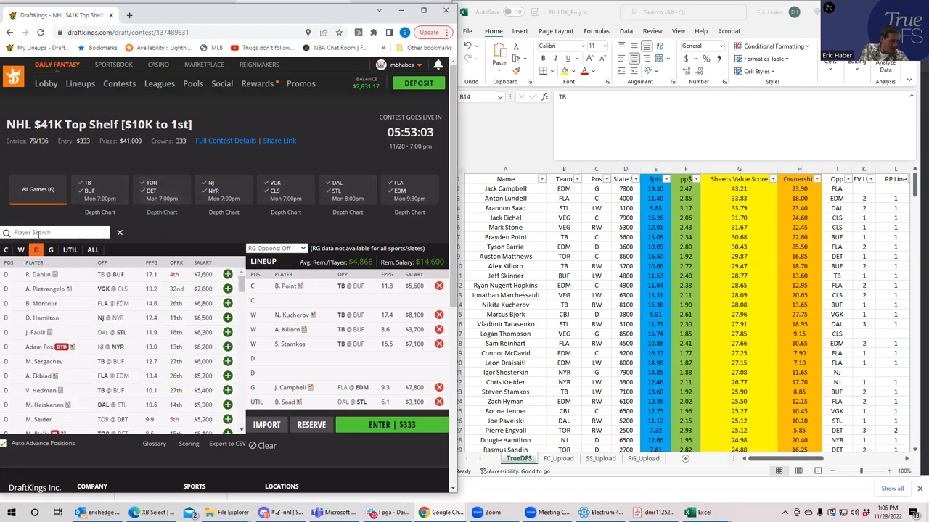
pyautogui.write('barr')
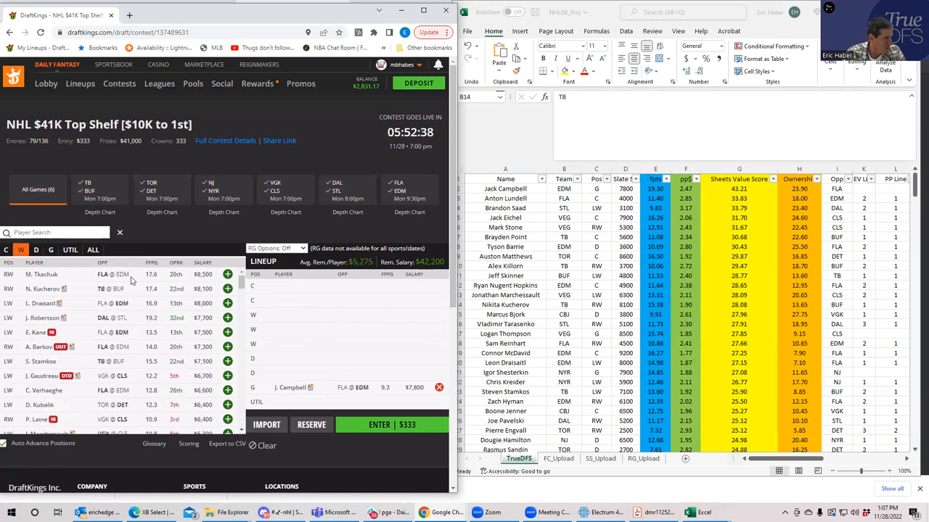
pyautogui.click(35, 249)
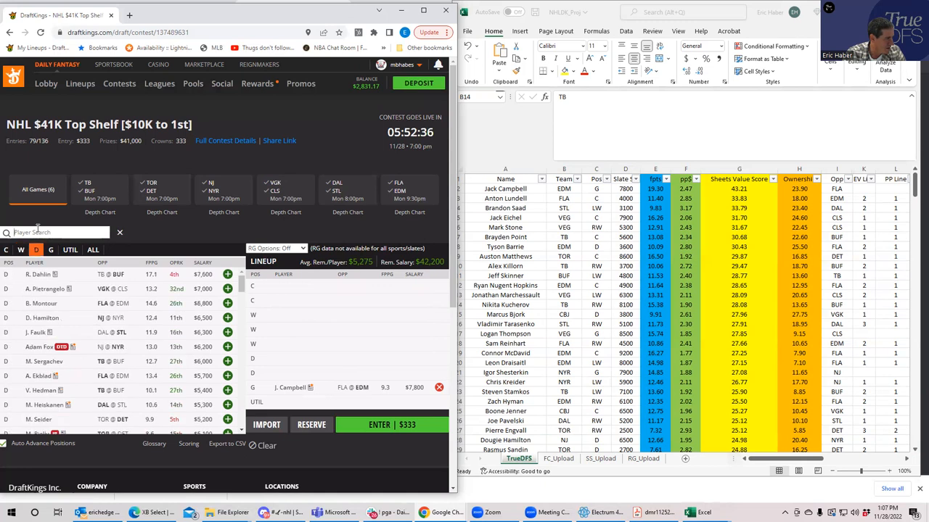
pyautogui.write('barr')
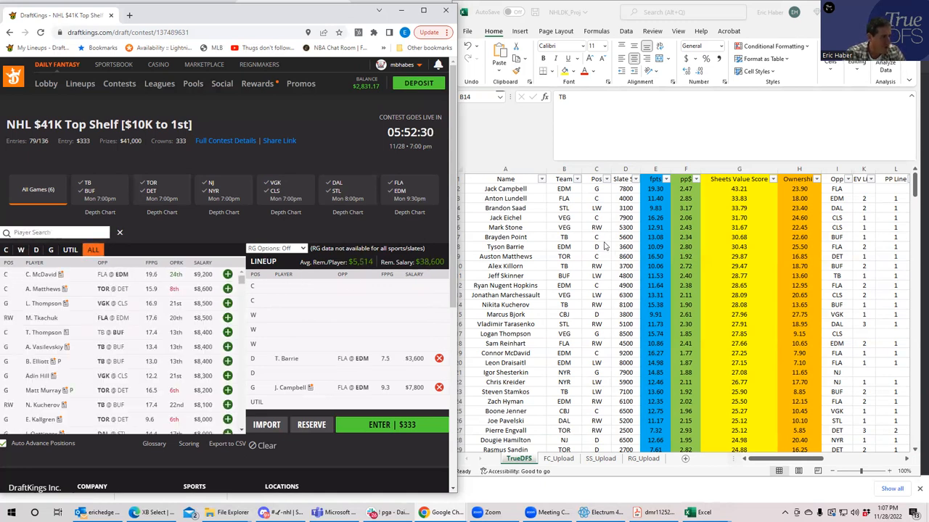
# - Confirm Barrie and Nugent-Hopkins are Edmonton in Excel and search the player pool for 'yan'
pyautogui.click(563, 247)
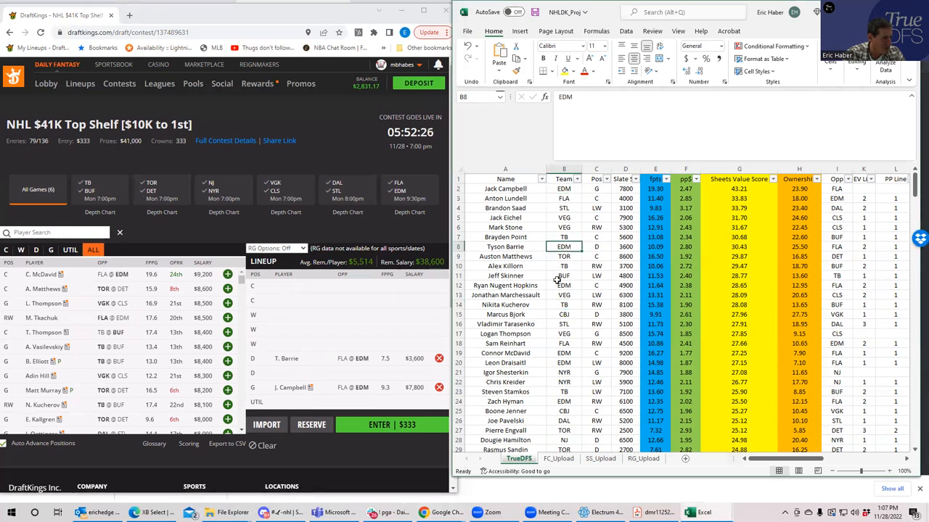
pyautogui.click(563, 284)
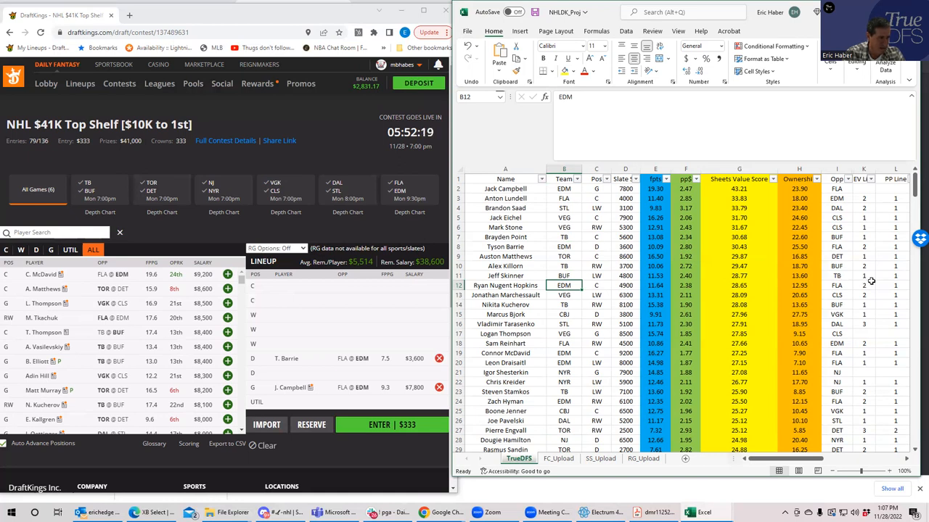
pyautogui.click(891, 283)
pyautogui.write('r')
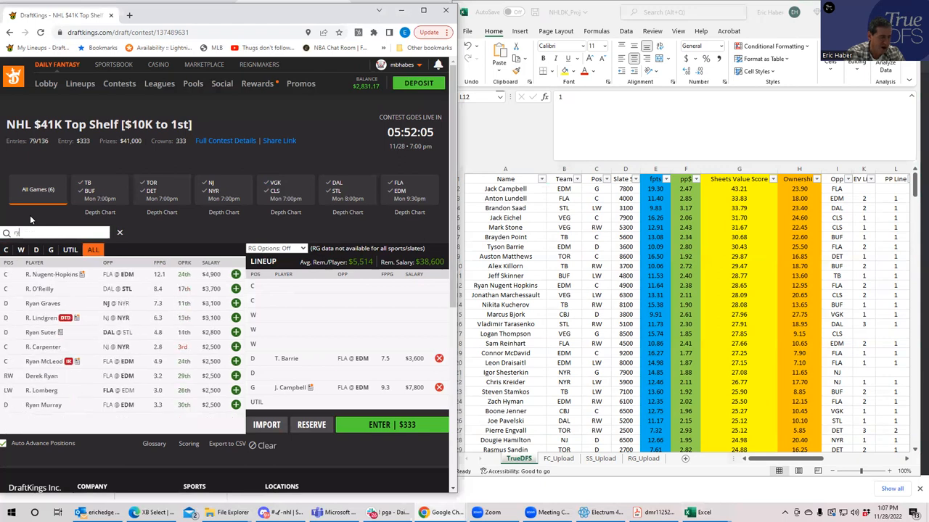
pyautogui.write('yan')
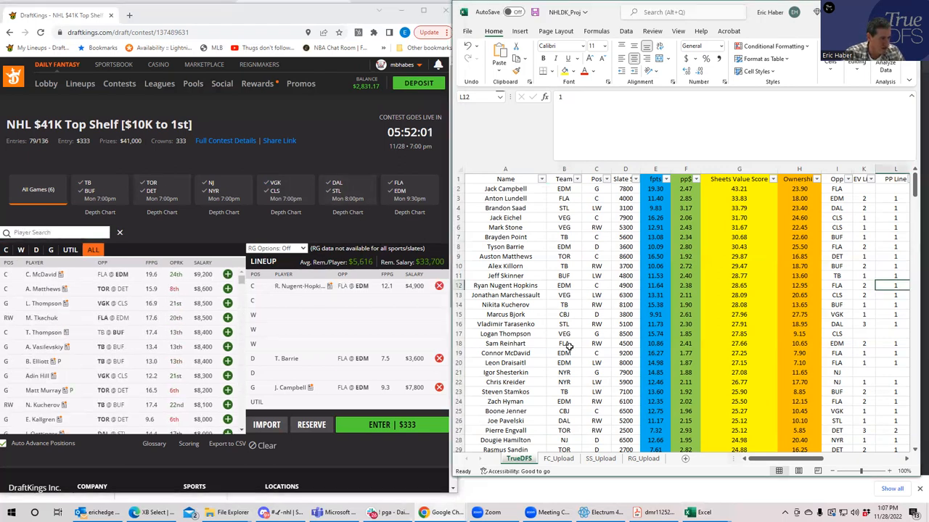
# - Check player salaries in Excel and filter the pool to the Florida–Edmonton game
pyautogui.click(595, 353)
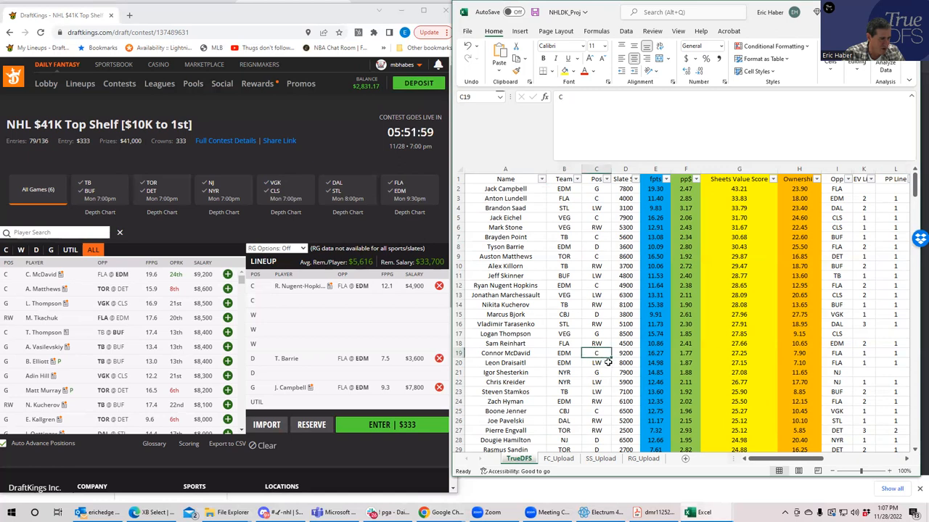
pyautogui.click(624, 353)
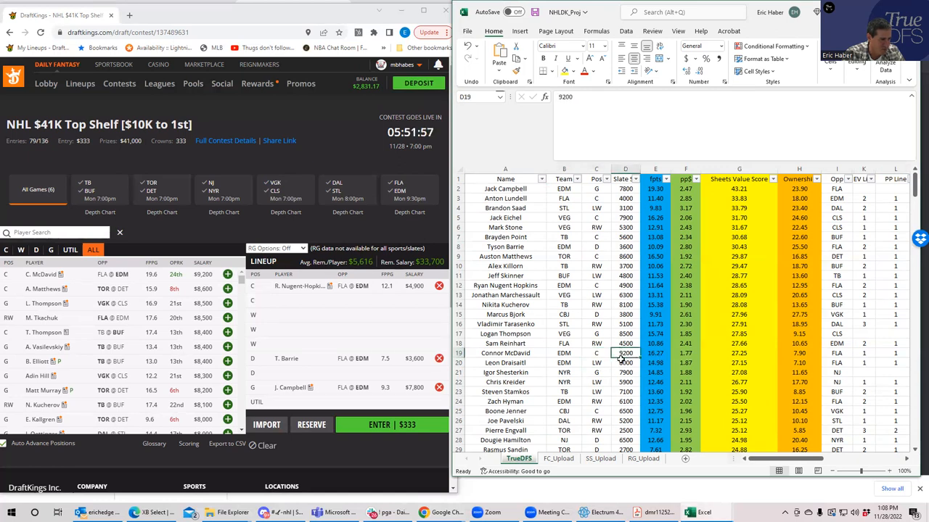
pyautogui.click(626, 363)
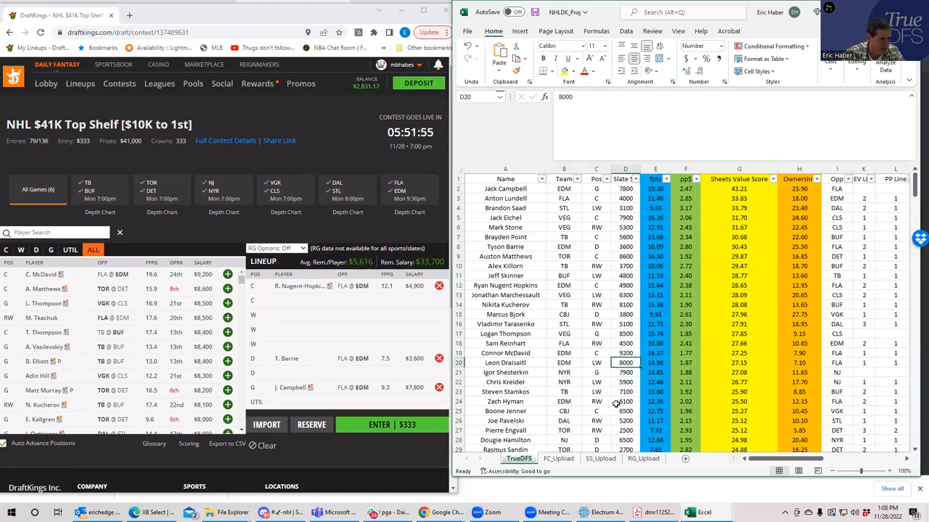
pyautogui.click(627, 401)
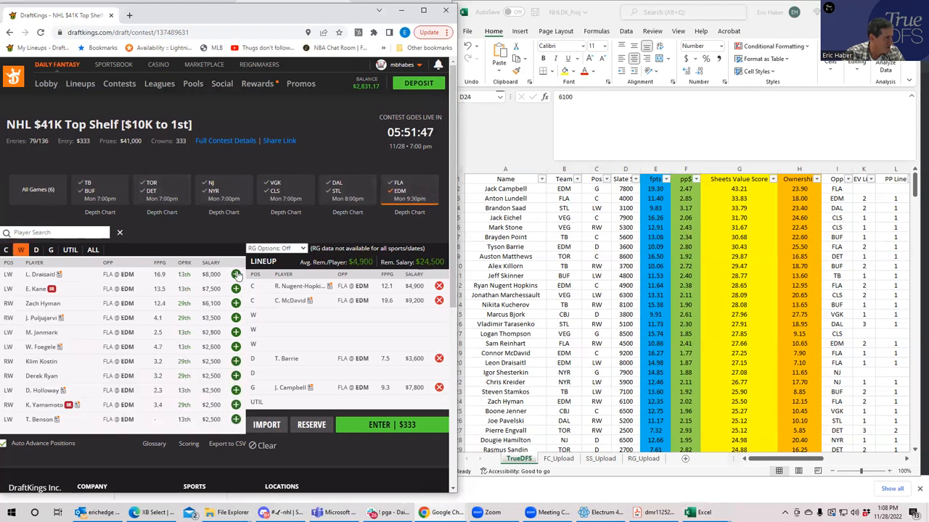
# - Add an Edmonton forward, reset the position filter to ALL and check salaries in Excel
pyautogui.click(235, 275)
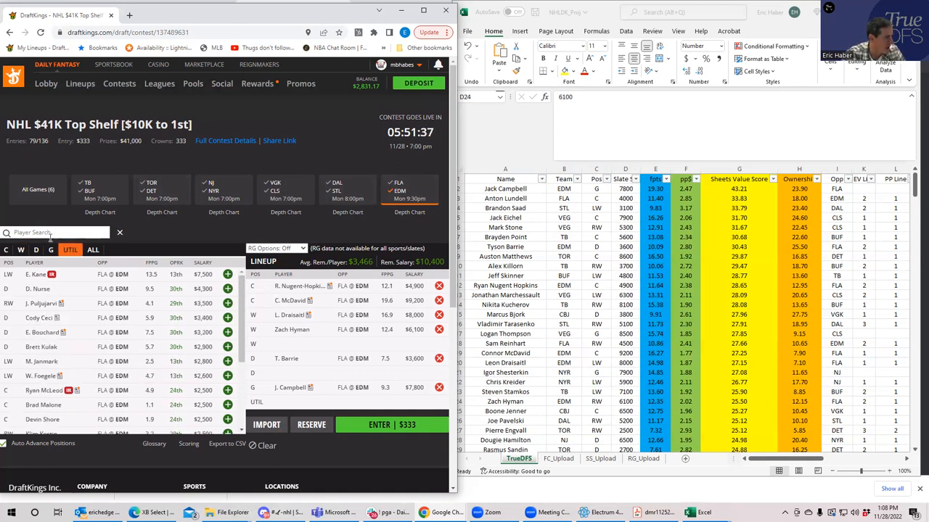
pyautogui.write('saa')
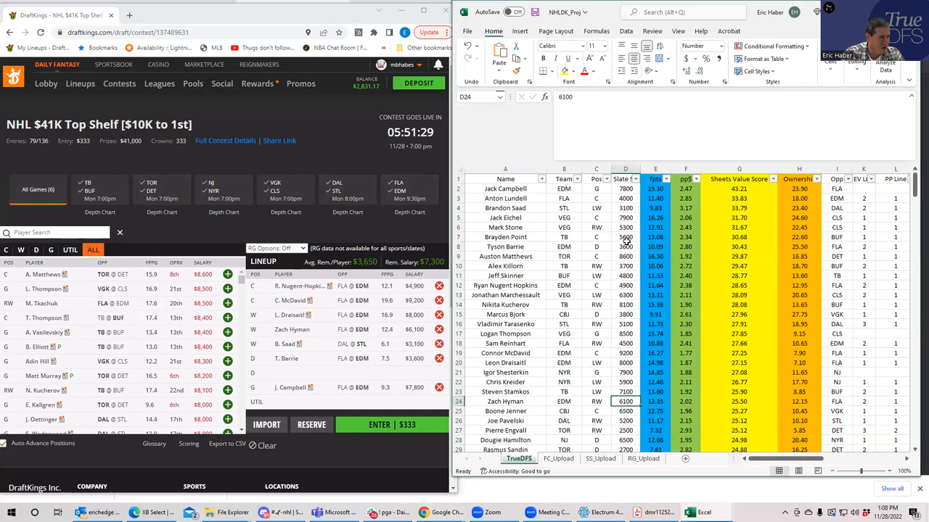
pyautogui.click(625, 266)
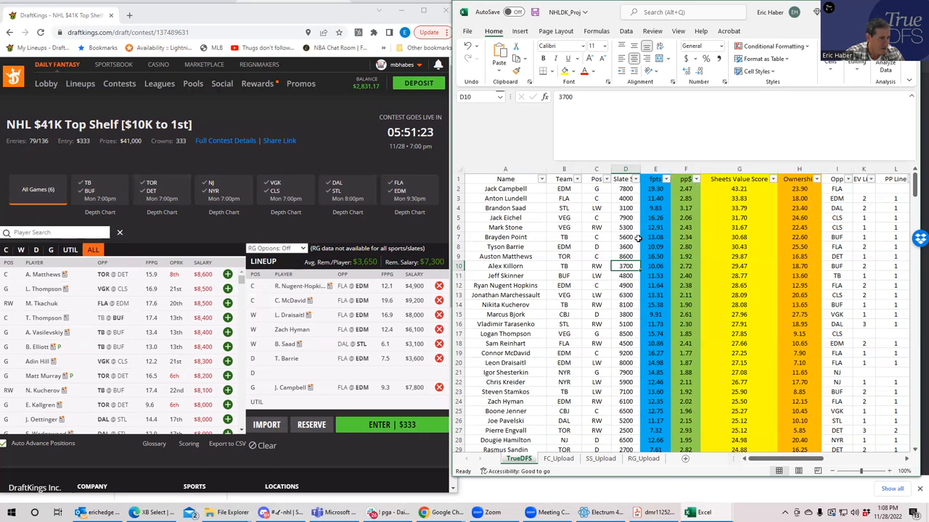
pyautogui.click(627, 209)
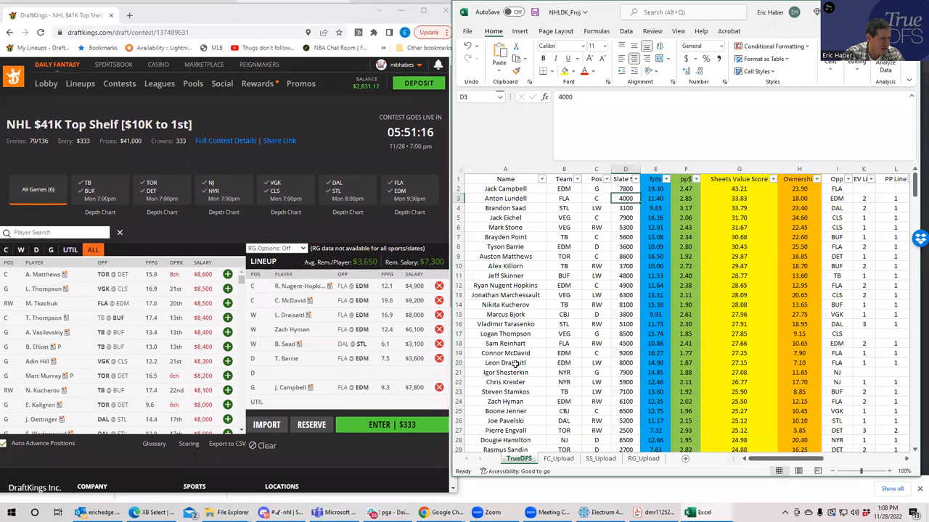
pyautogui.click(596, 313)
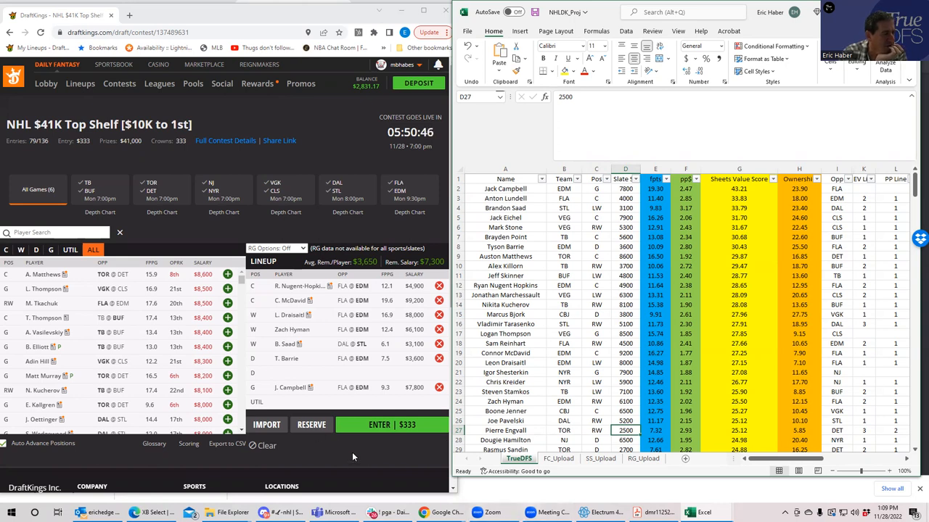
pyautogui.moveTo(400, 217)
pyautogui.write('sabersim.com')
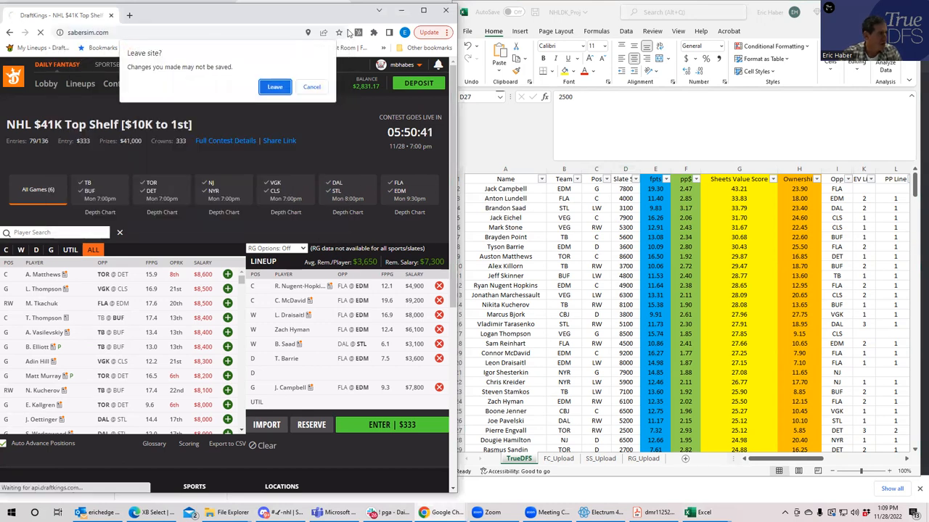
# - Leave DraftKings and sign in to SaberSim's NHL DraftKings slate
pyautogui.click(274, 87)
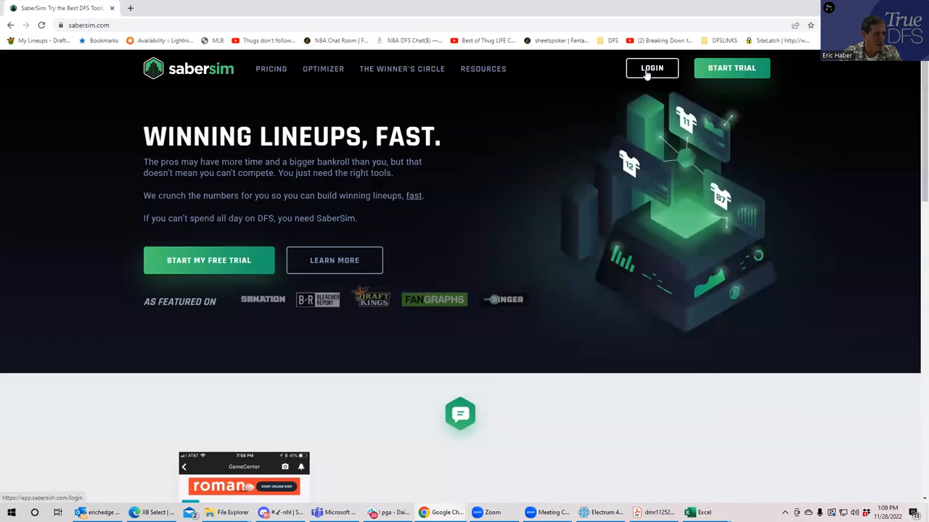
pyautogui.click(652, 68)
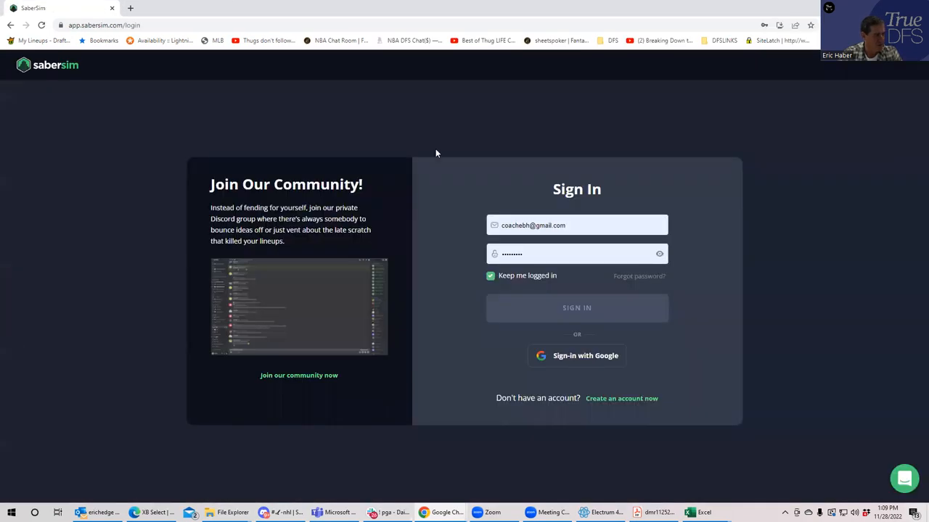
pyautogui.click(577, 308)
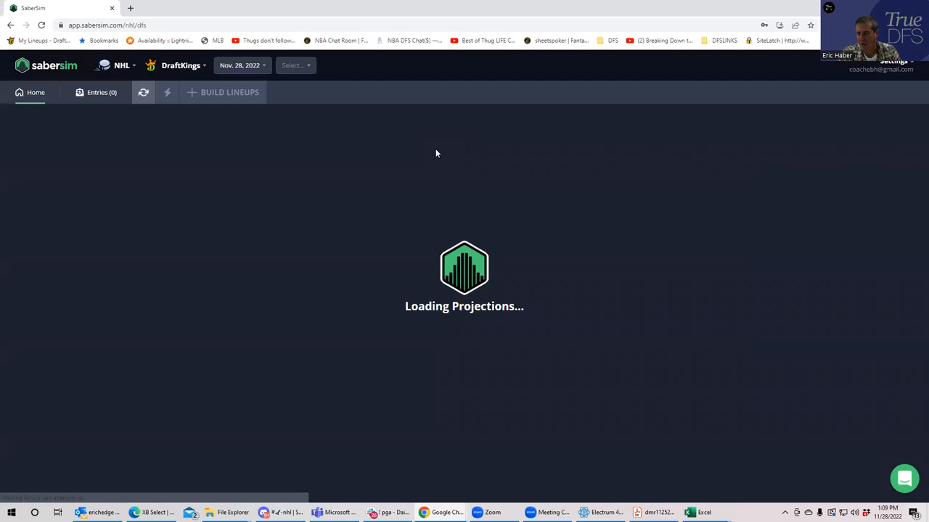
pyautogui.click(296, 65)
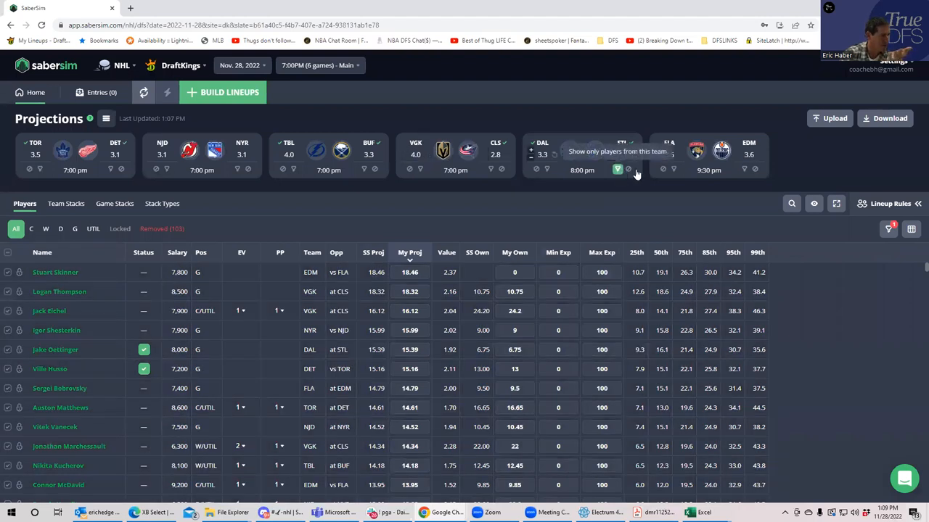
# - Upload the NHLDK_Sim CSV from the KingNHL folder, excluding unlisted players, and save
pyautogui.click(830, 119)
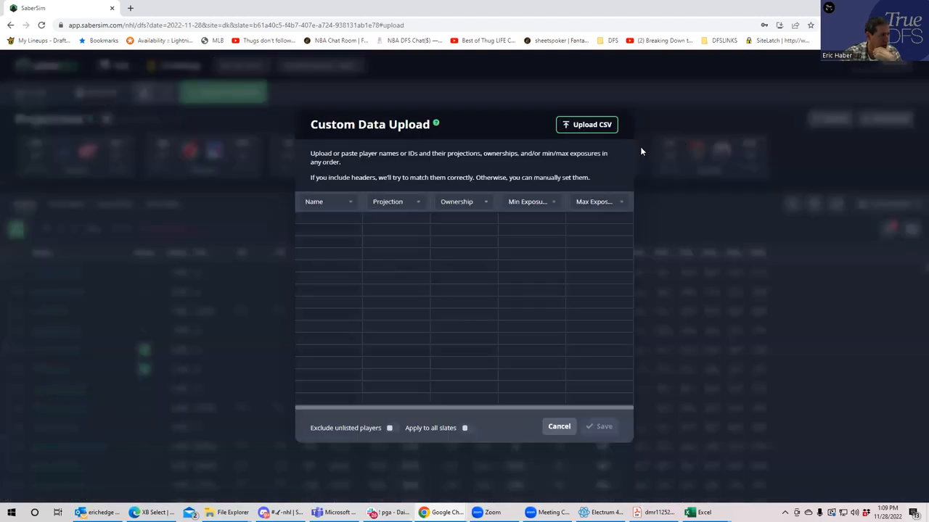
pyautogui.click(586, 124)
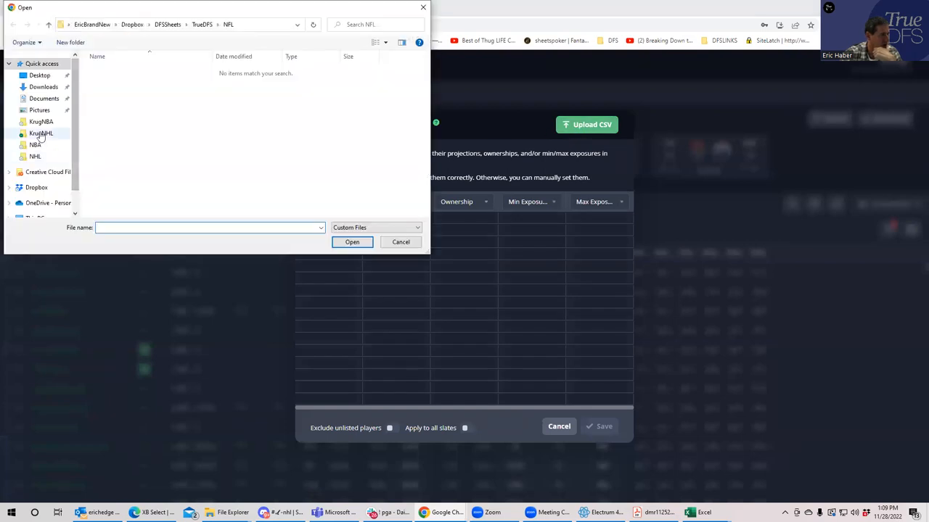
pyautogui.click(40, 133)
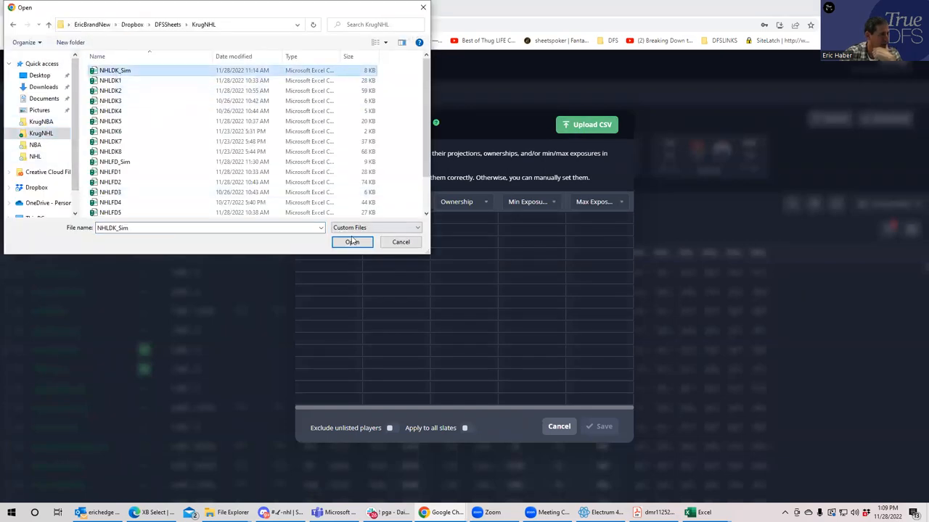
pyautogui.click(351, 241)
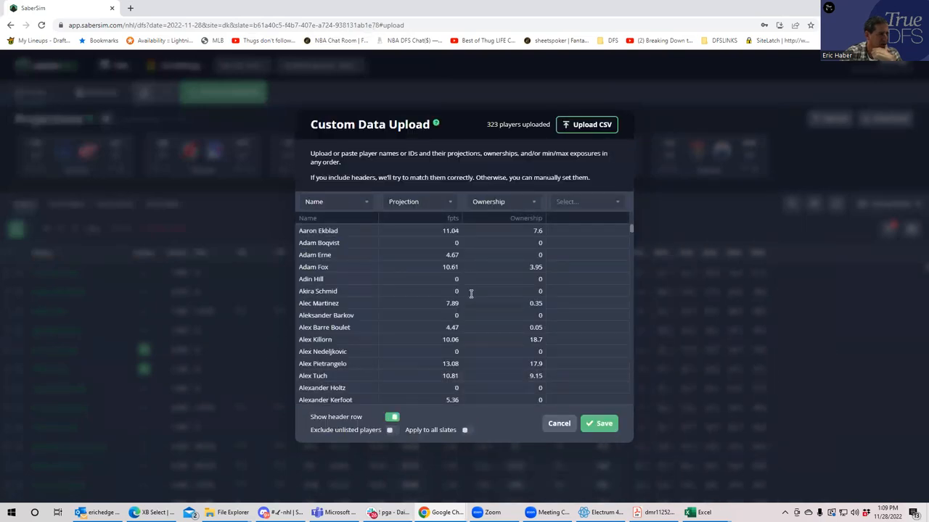
pyautogui.click(392, 429)
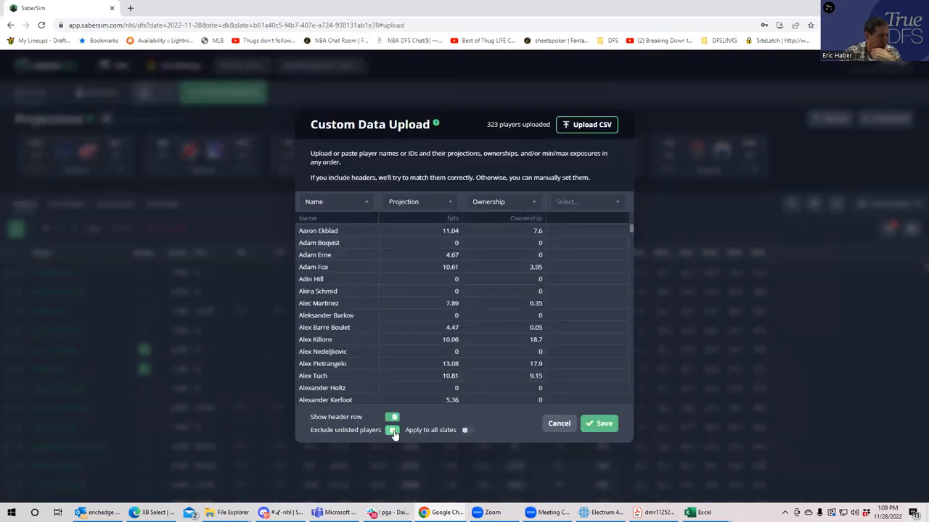
pyautogui.click(598, 423)
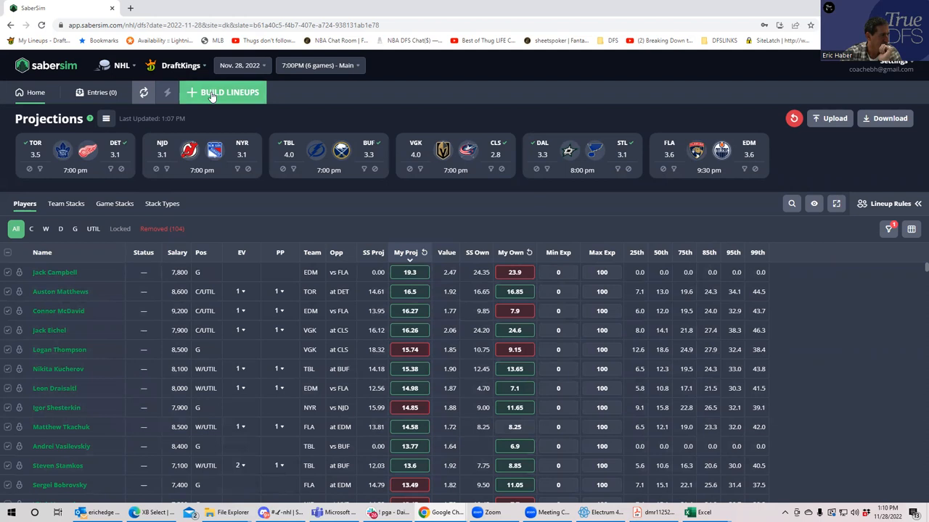
# - Set No. Lineups to 150 and start the new GPP build
pyautogui.click(224, 92)
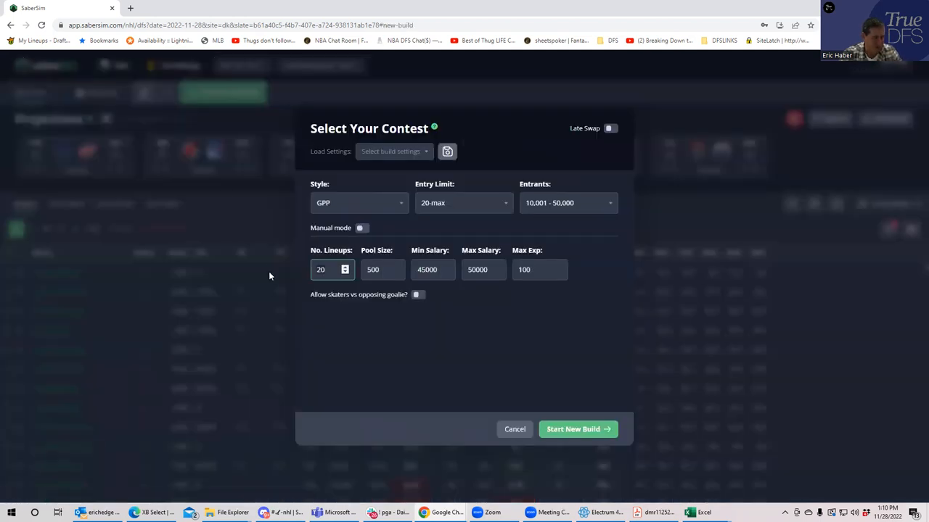
pyautogui.write('150')
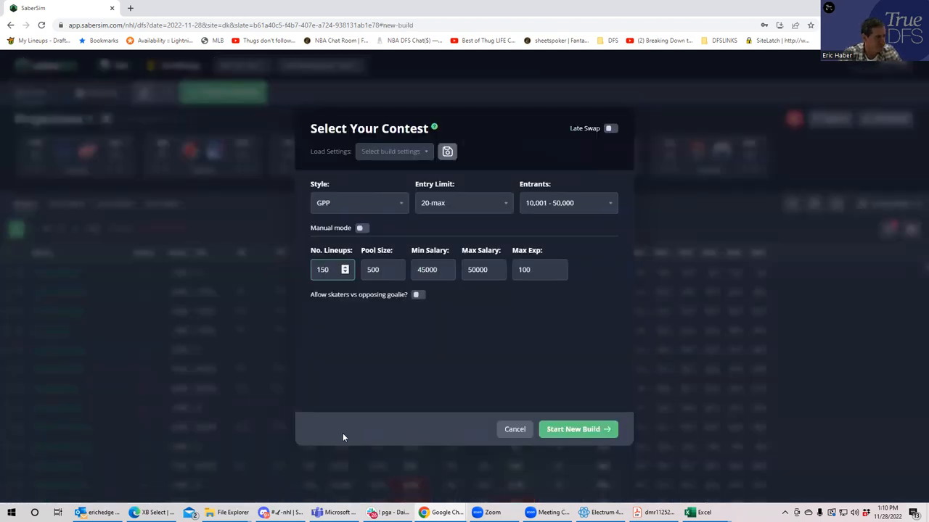
pyautogui.click(577, 429)
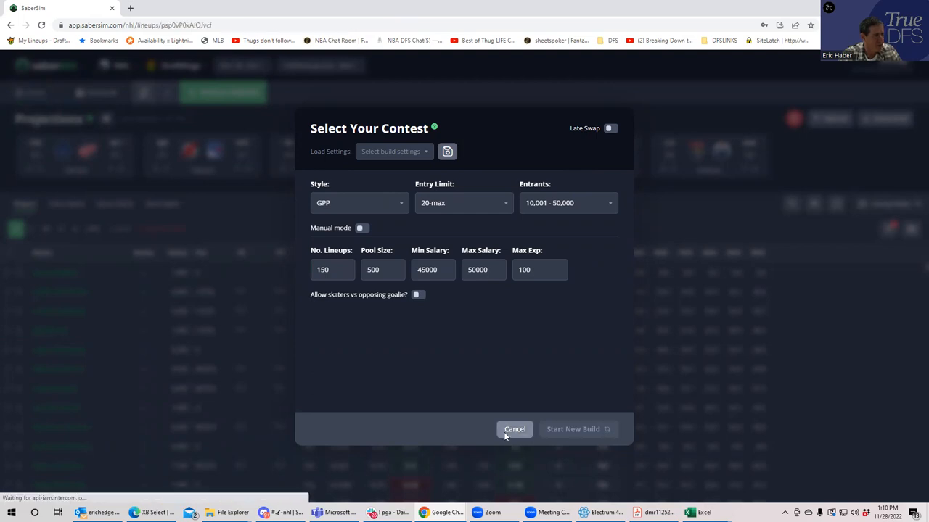
pyautogui.click(577, 430)
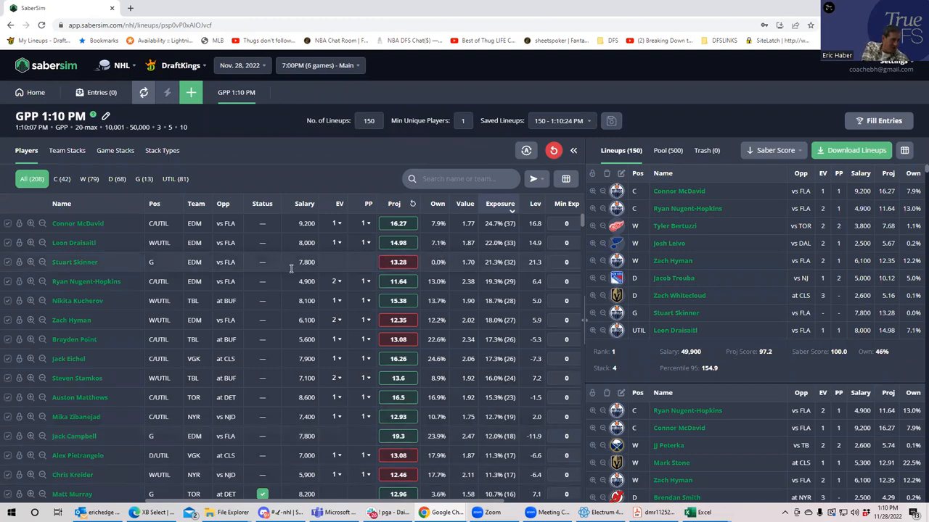
pyautogui.moveTo(214, 237)
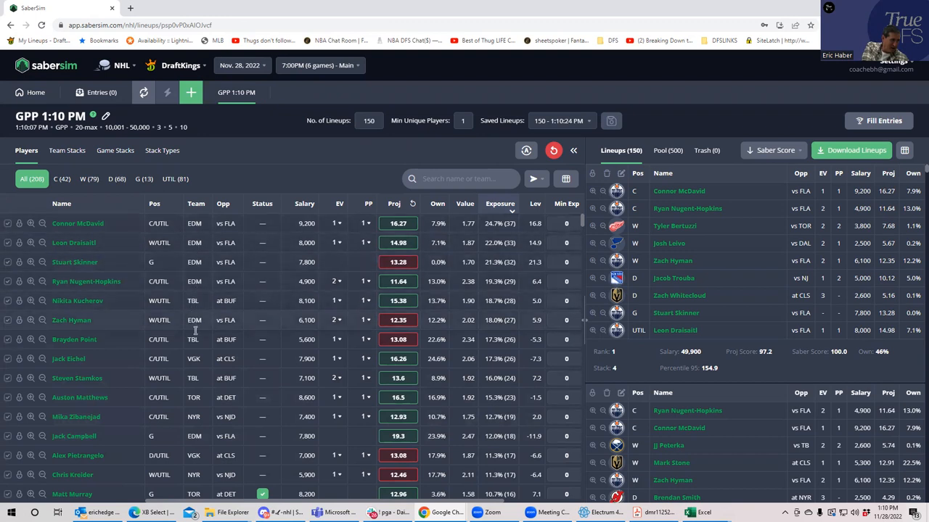
pyautogui.moveTo(135, 162)
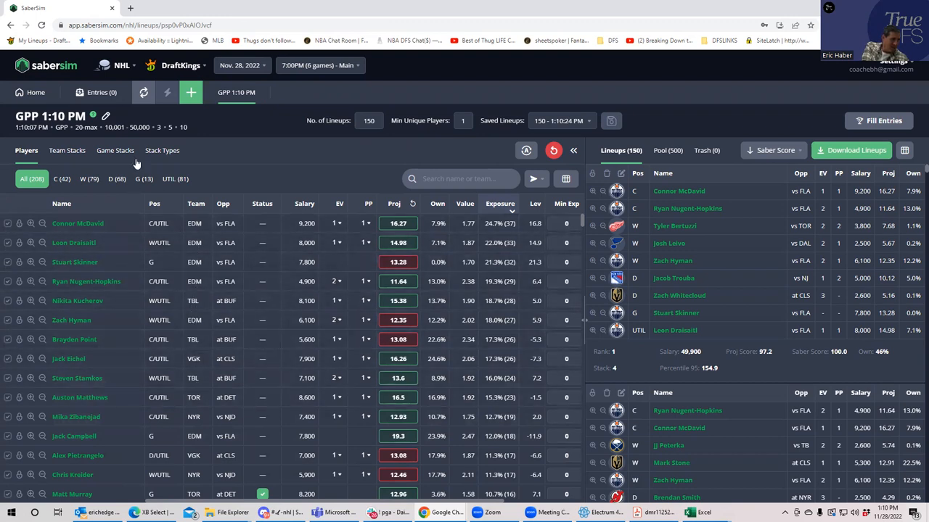
# - Show team-stack exposure across the 150 lineups, led by Edmonton 32% and Tampa Bay 25.3%
pyautogui.click(66, 149)
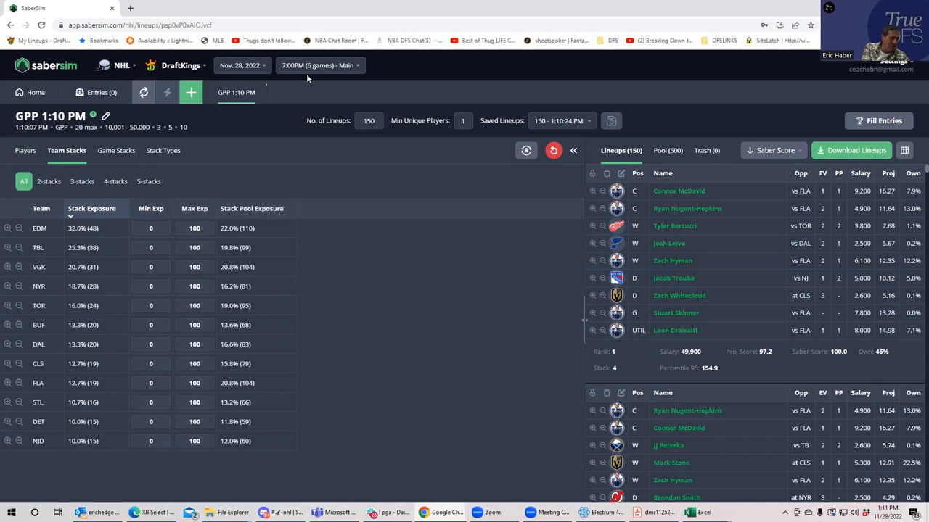
pyautogui.moveTo(116, 149)
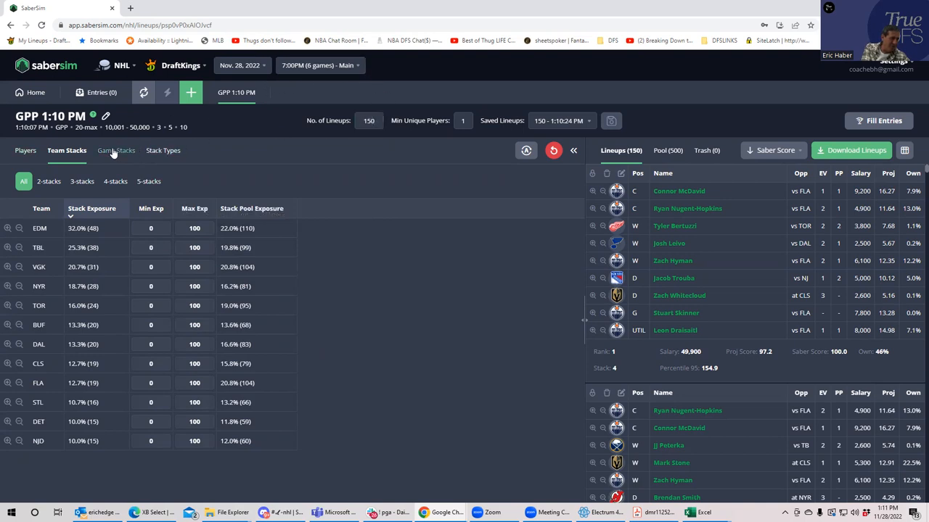
# - Enter stack-type minimum exposures: 30 for 4|3 and 5|2, 10 for 5 and 6
pyautogui.click(161, 150)
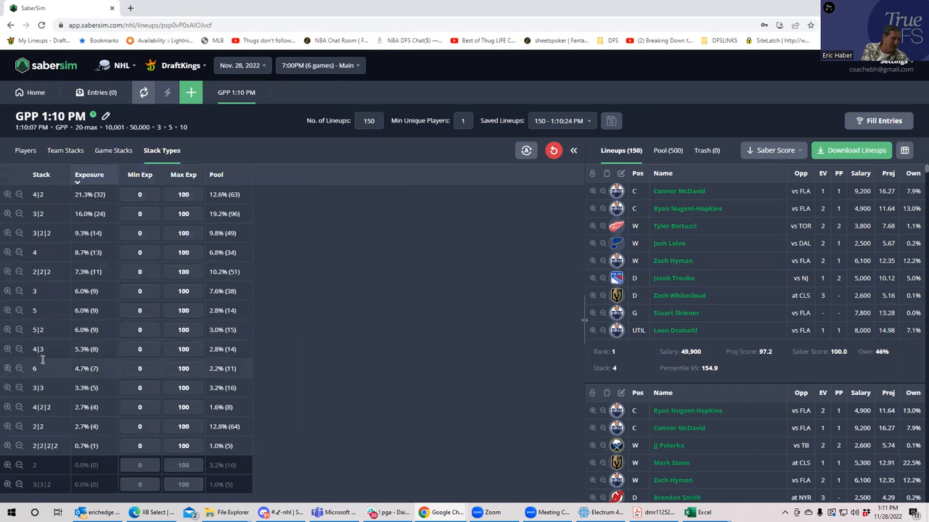
pyautogui.moveTo(53, 419)
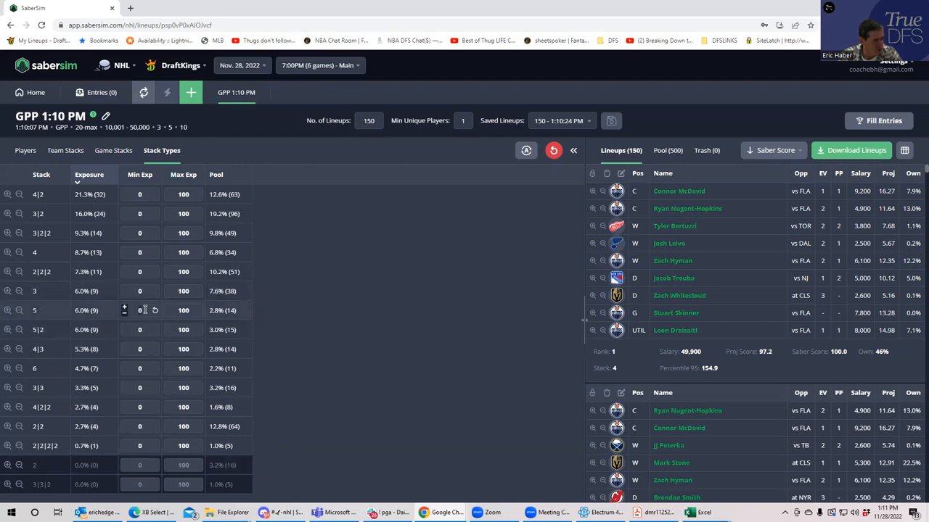
pyautogui.moveTo(137, 276)
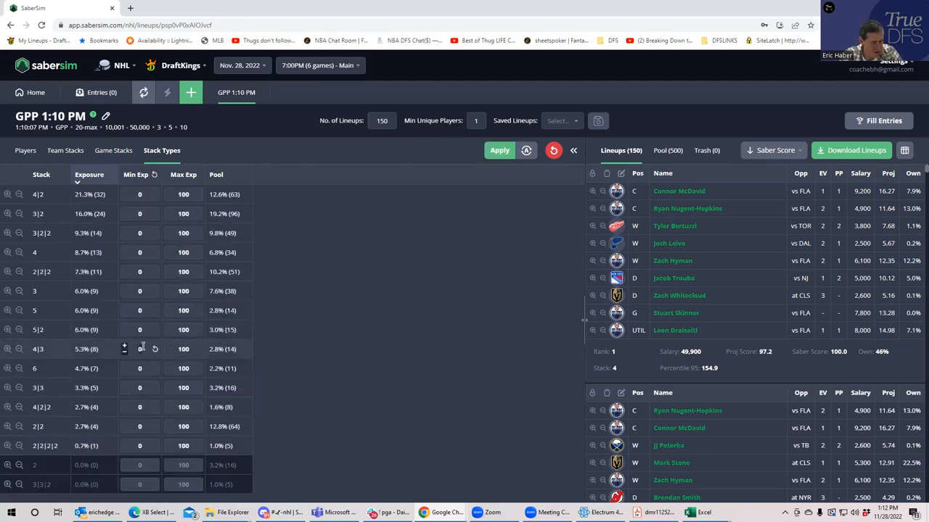
pyautogui.write('30')
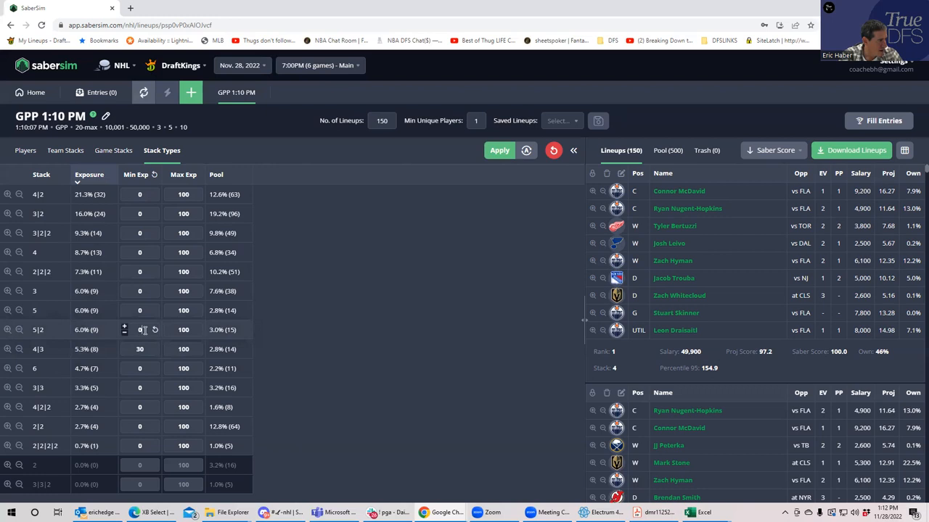
pyautogui.moveTo(125, 334)
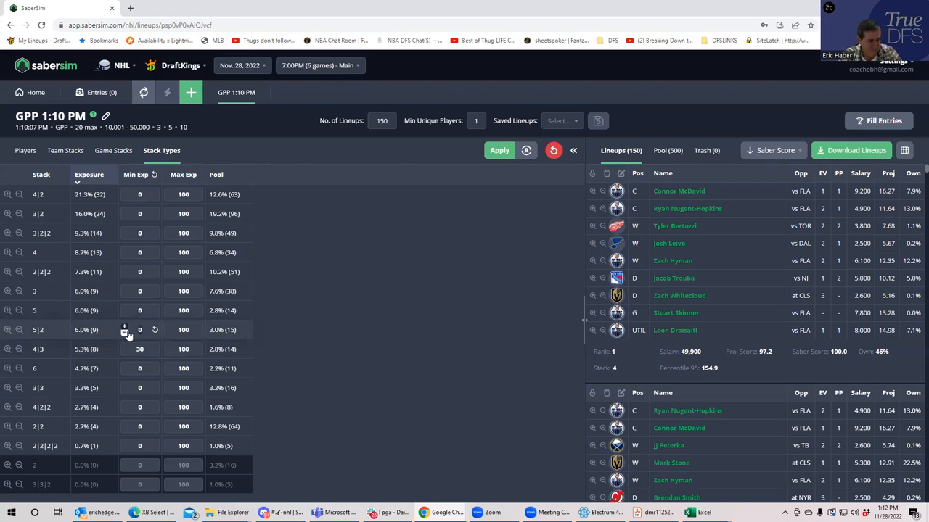
pyautogui.click(125, 326)
pyautogui.write('30')
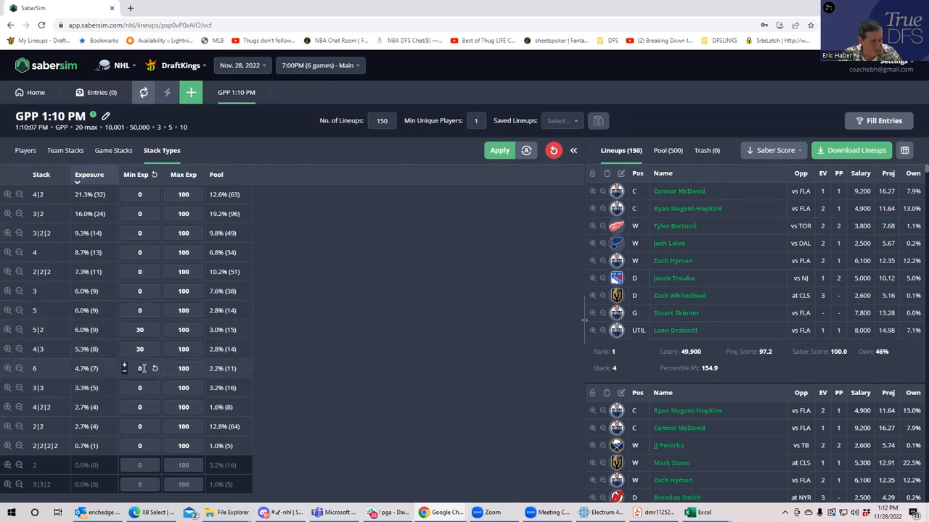
pyautogui.write('10')
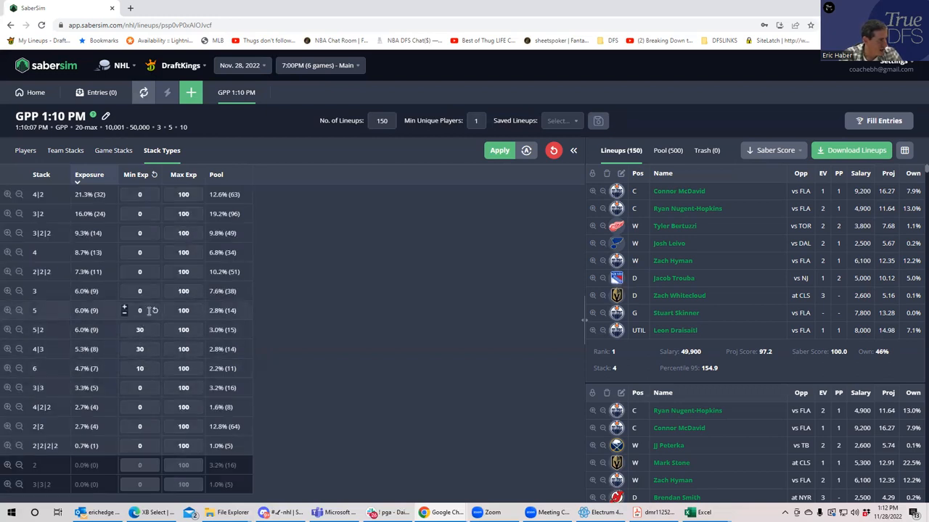
pyautogui.click(123, 306)
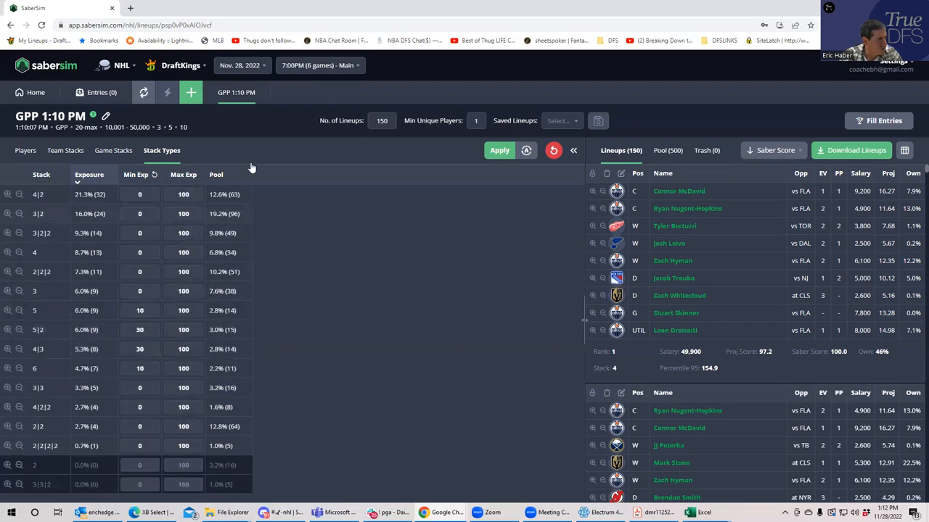
pyautogui.moveTo(500, 149)
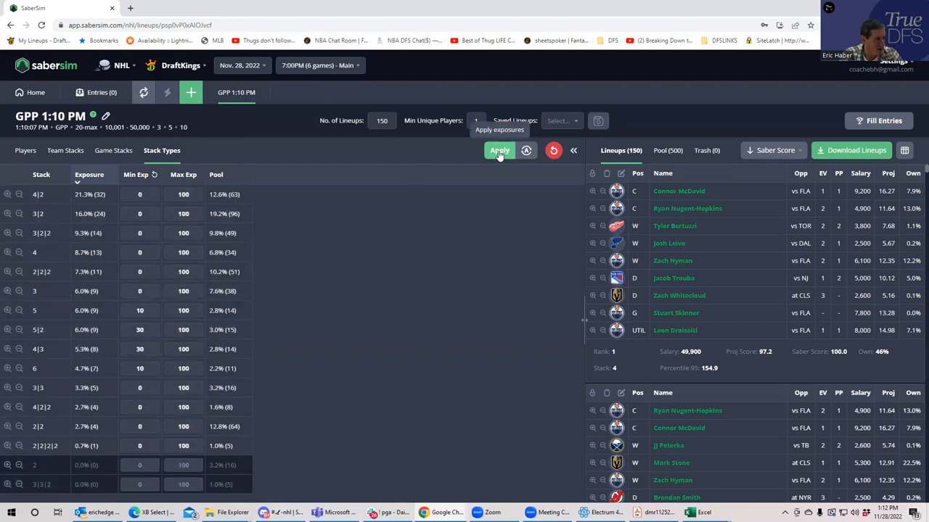
# - Apply the stack minimums, send the exposures to projections, and begin a new build setup
pyautogui.click(499, 149)
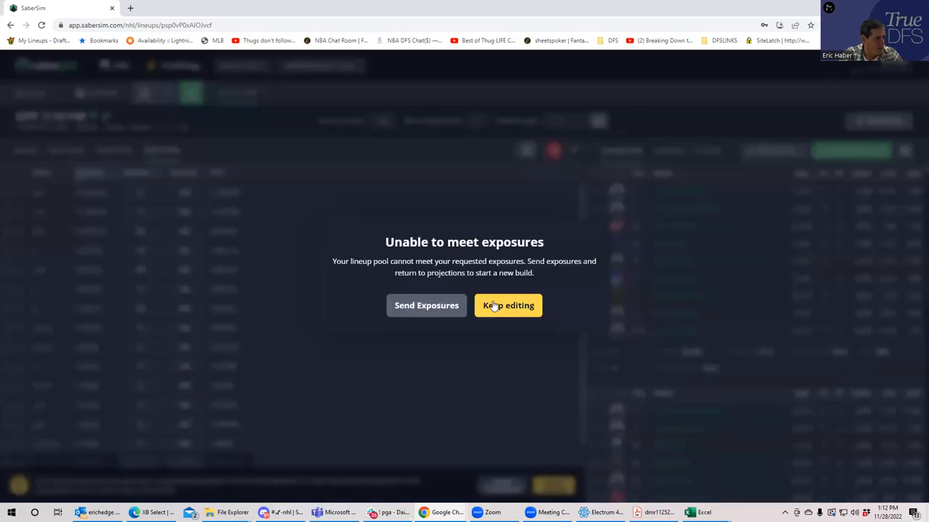
pyautogui.click(507, 305)
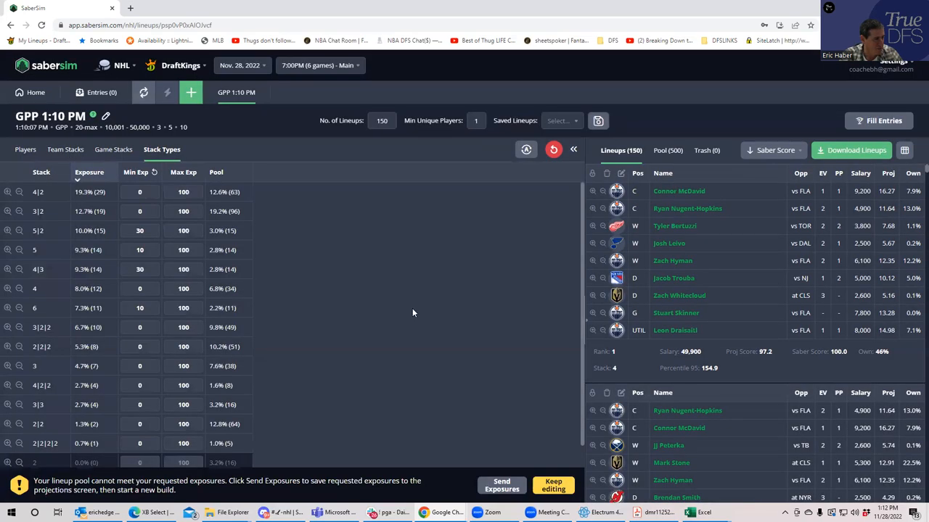
pyautogui.click(502, 485)
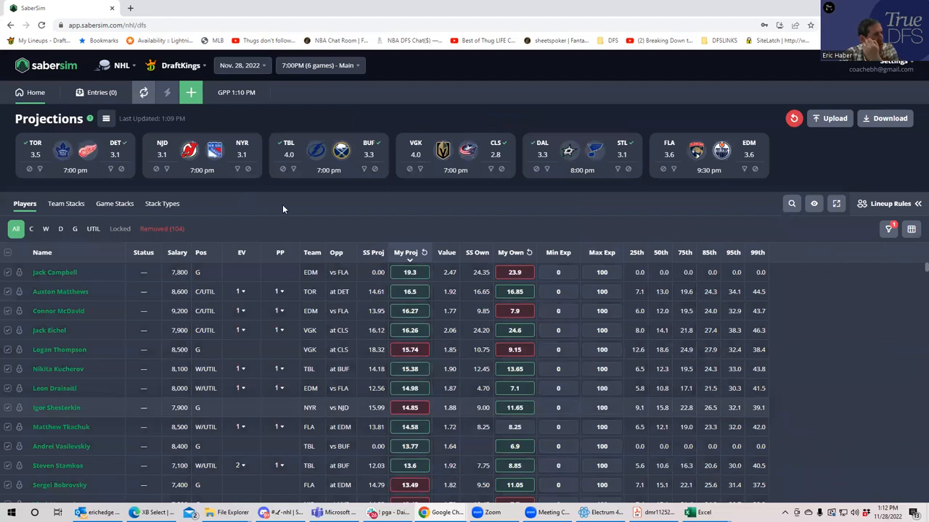
pyautogui.click(191, 92)
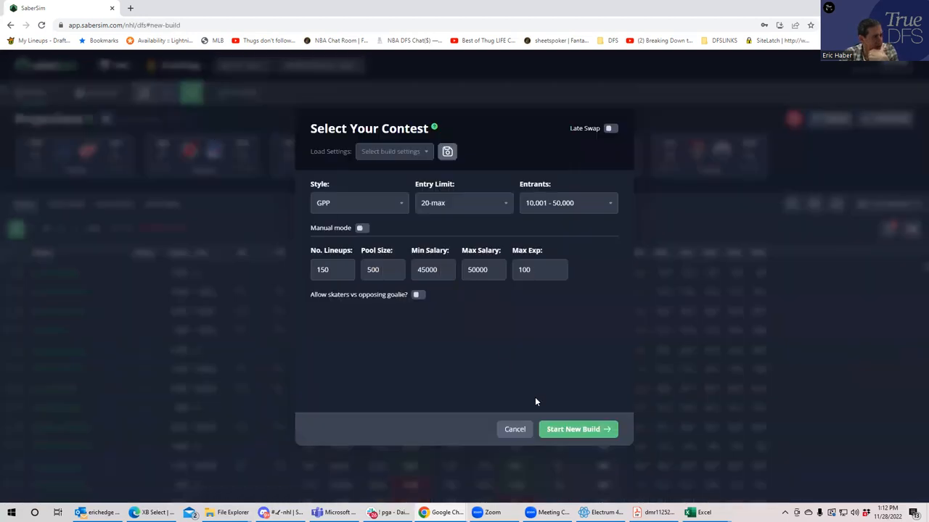
# - Launch the new 150-lineup GPP build and let the 500-lineup pool generate
pyautogui.click(577, 429)
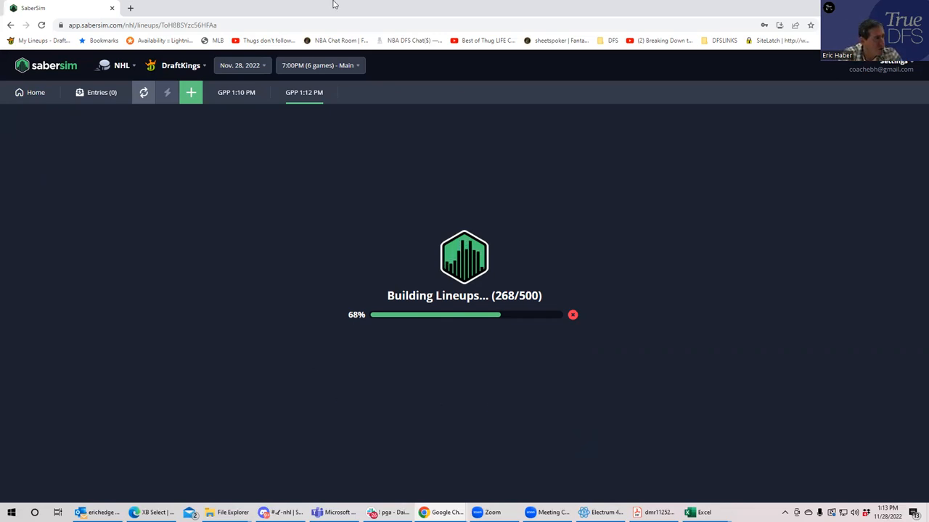
pyautogui.moveTo(159, 128)
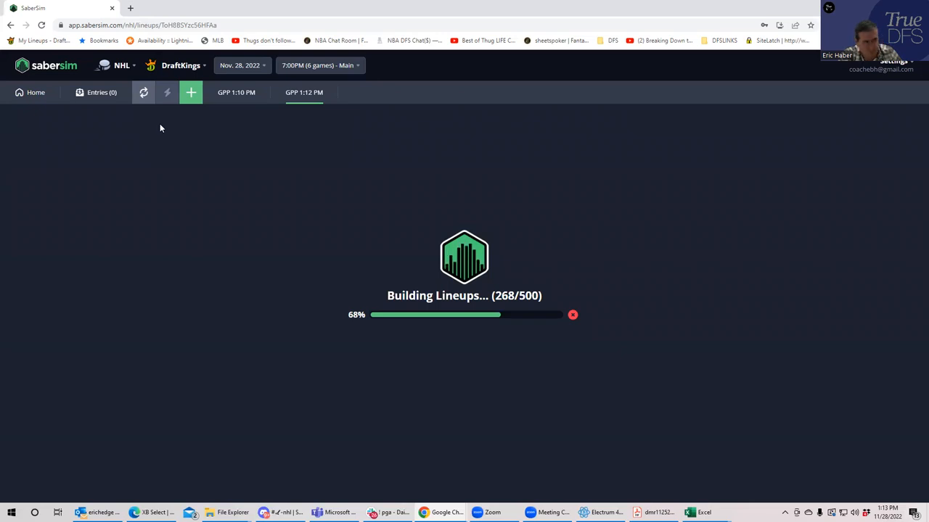
pyautogui.moveTo(577, 88)
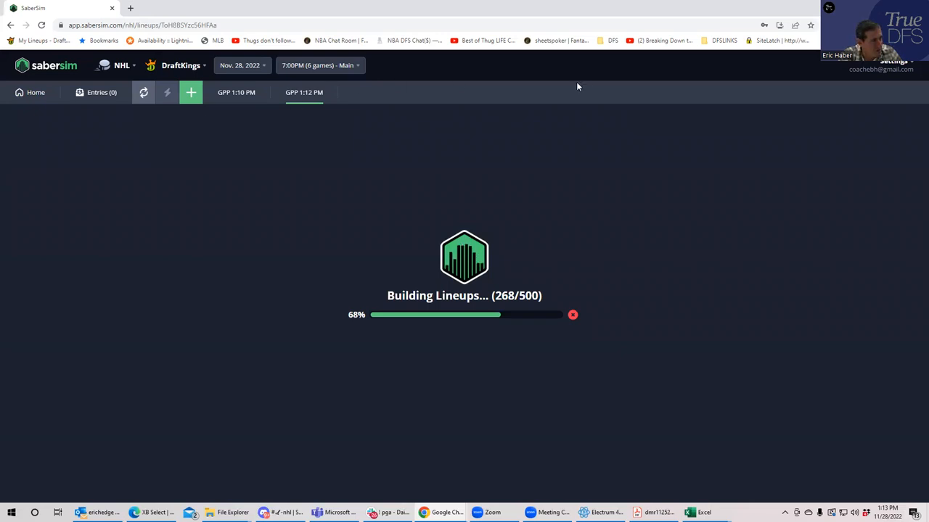
pyautogui.moveTo(624, 75)
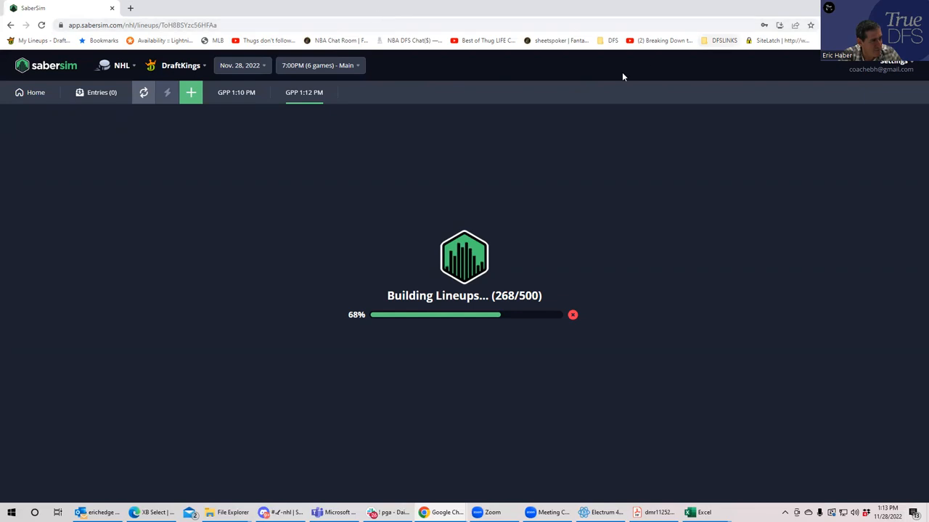
pyautogui.moveTo(589, 273)
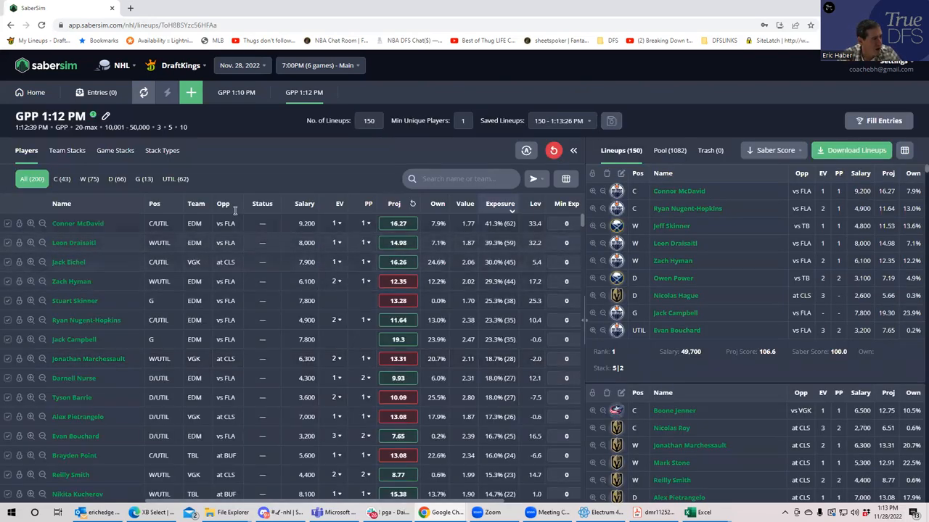
# - Check stack-type then team-stack exposure: Edmonton 54%, Vegas 38% in the new build
pyautogui.click(162, 149)
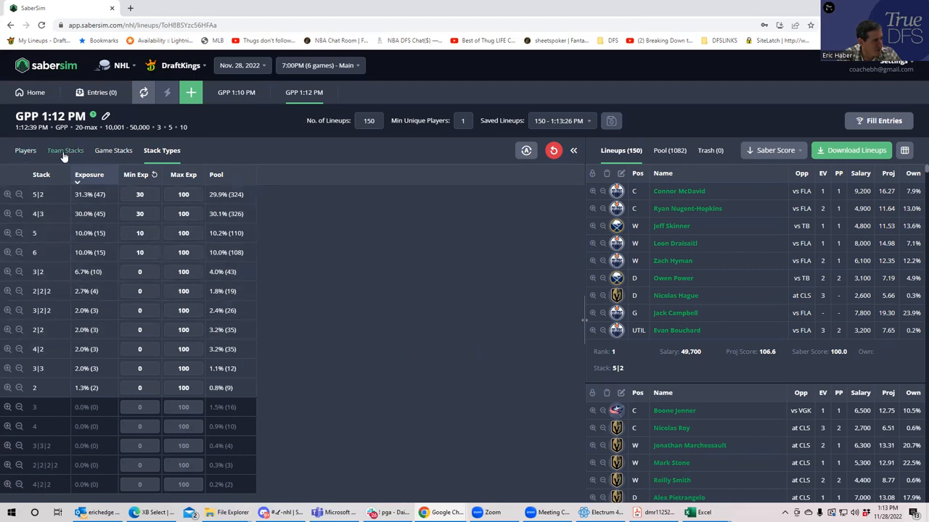
pyautogui.click(66, 149)
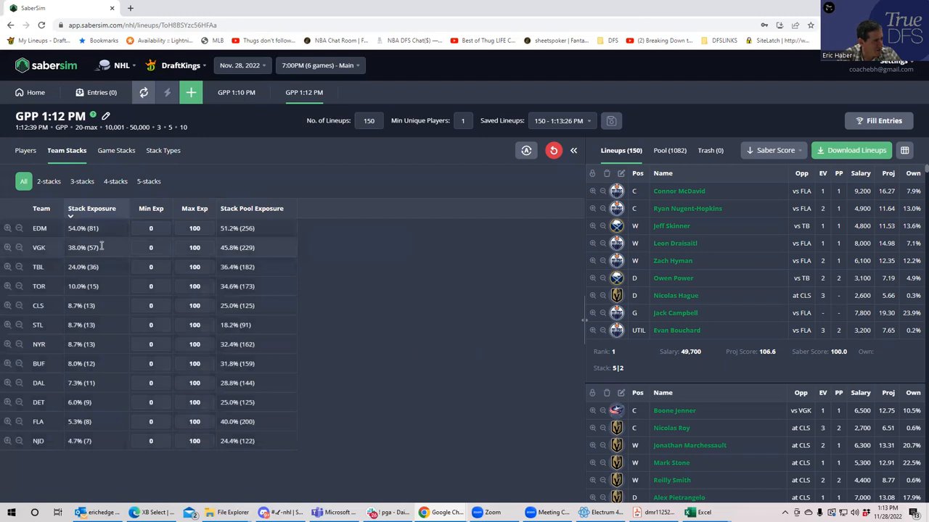